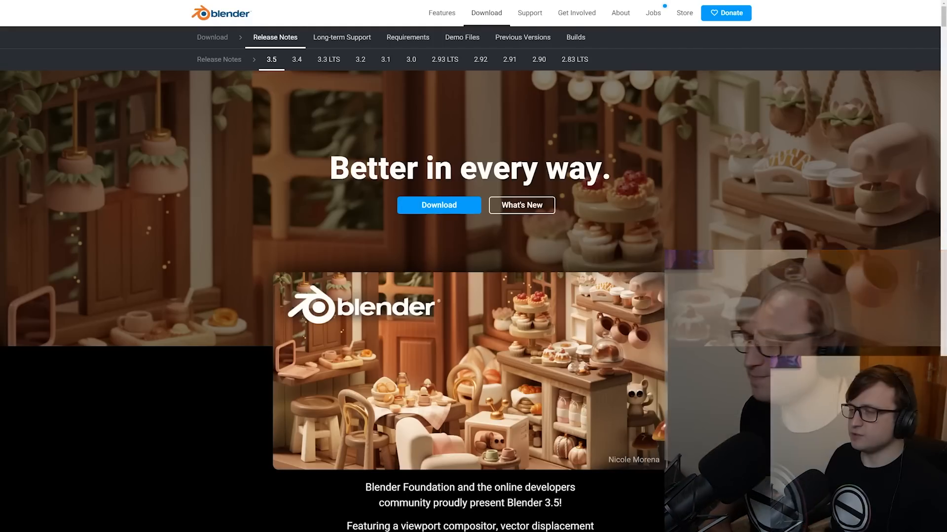
Highlight the 'Better in every way' headline and read through the 3.5 intro feature summary
drag(338, 167, 567, 167)
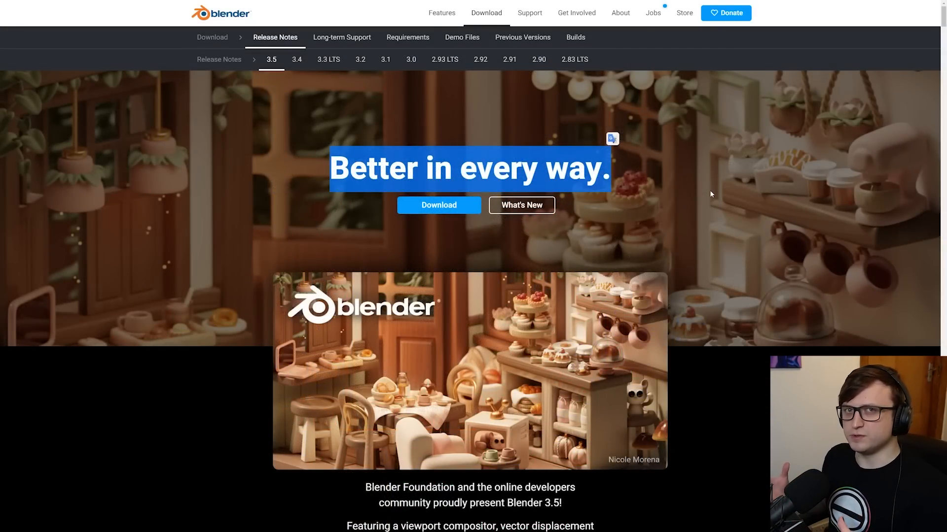
scroll(down, 3)
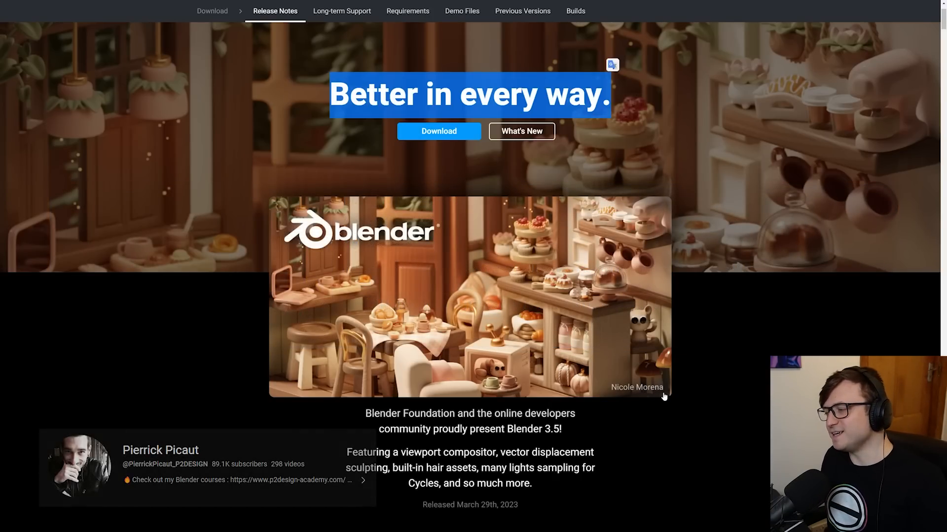
scroll(down, 3)
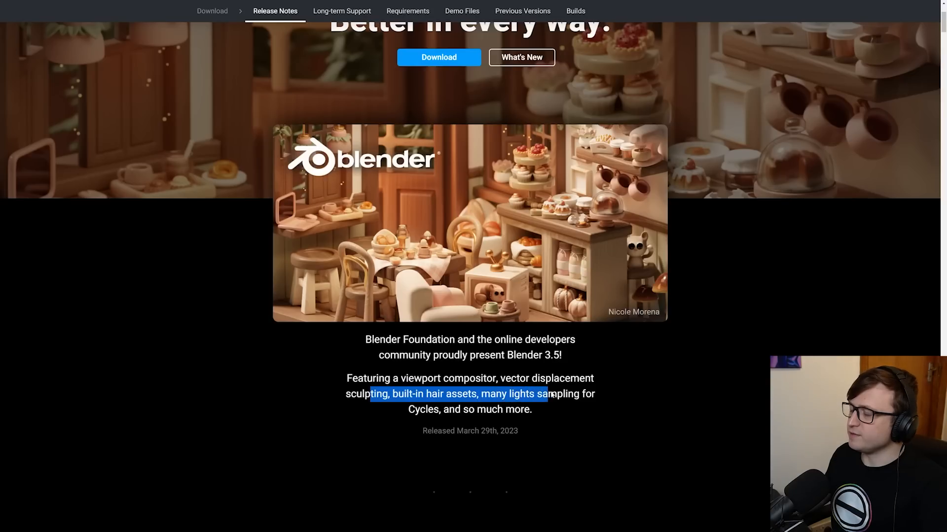
click(560, 413)
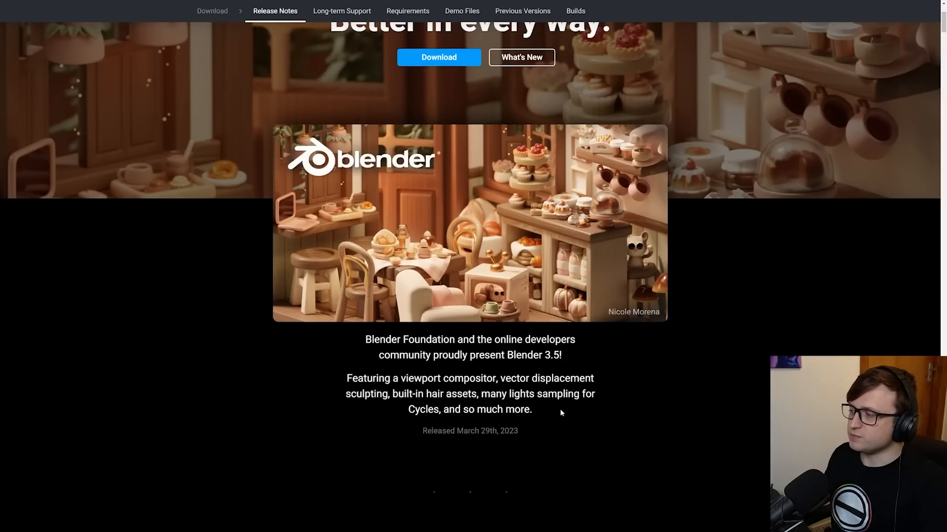
scroll(down, 3)
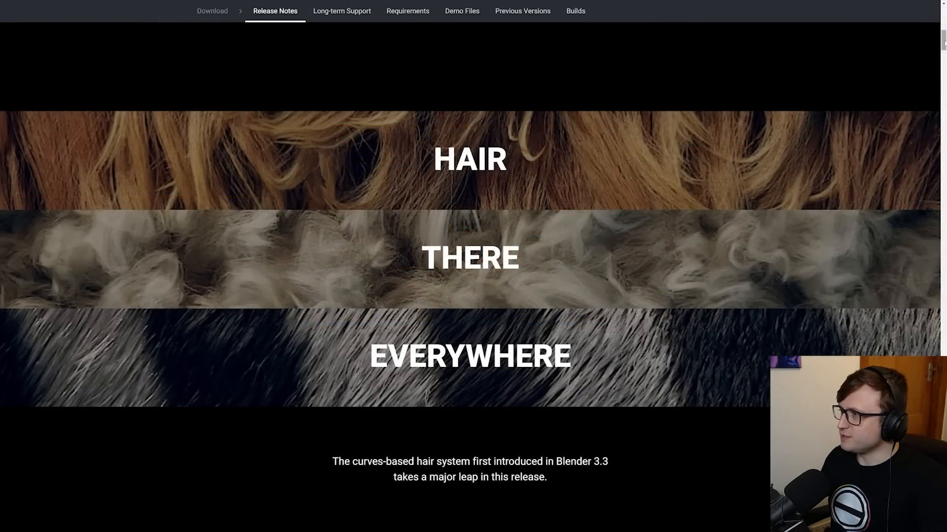
Scroll through Hair There Everywhere past the grid of new hair nodes
scroll(down, 3)
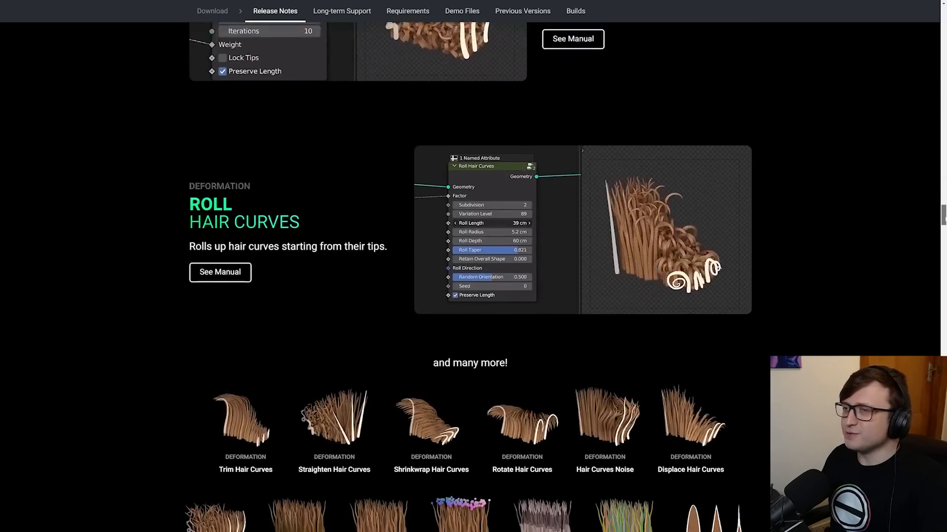
scroll(down, 3)
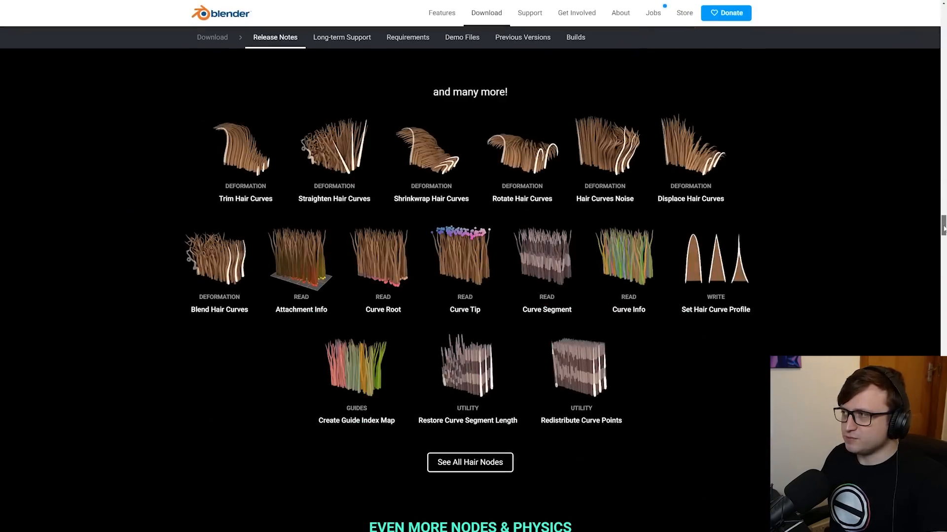
scroll(down, 3)
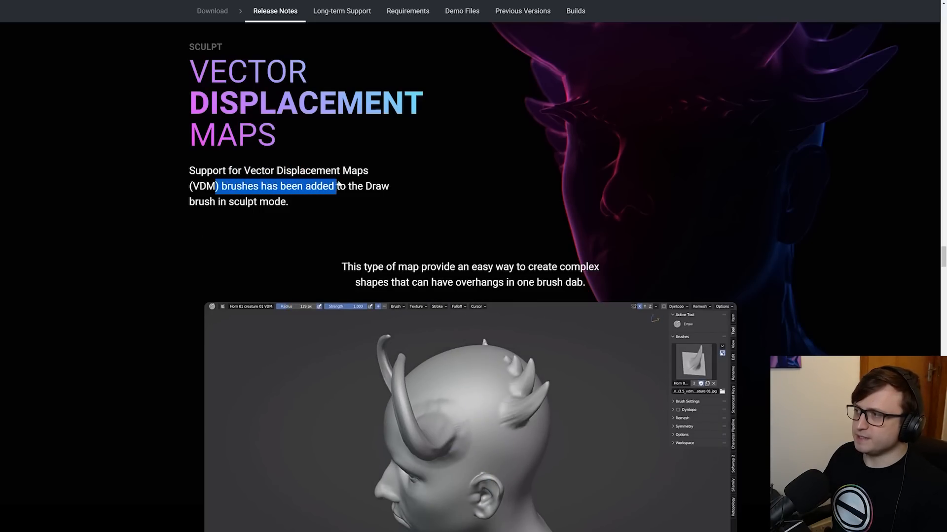
Scroll through the Sculpt Vector Displacement Maps section while watching its demo video
scroll(down, 3)
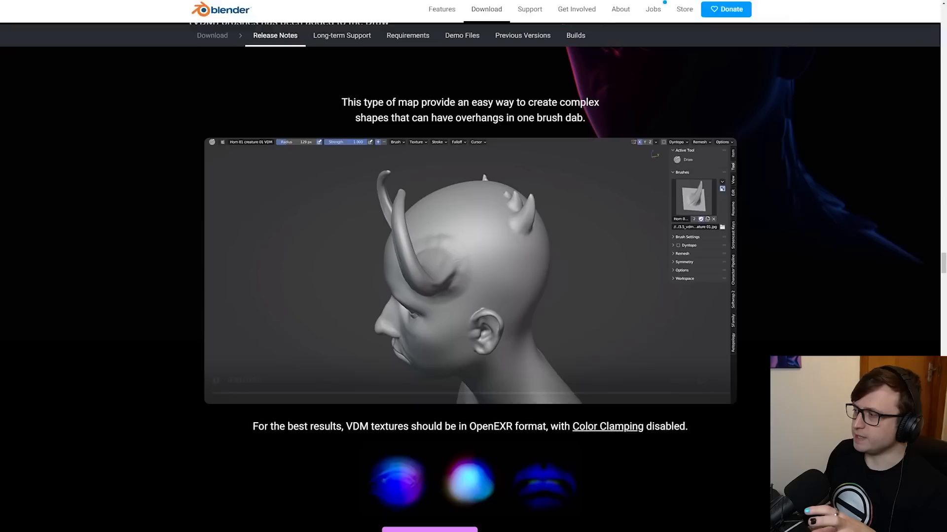
scroll(down, 3)
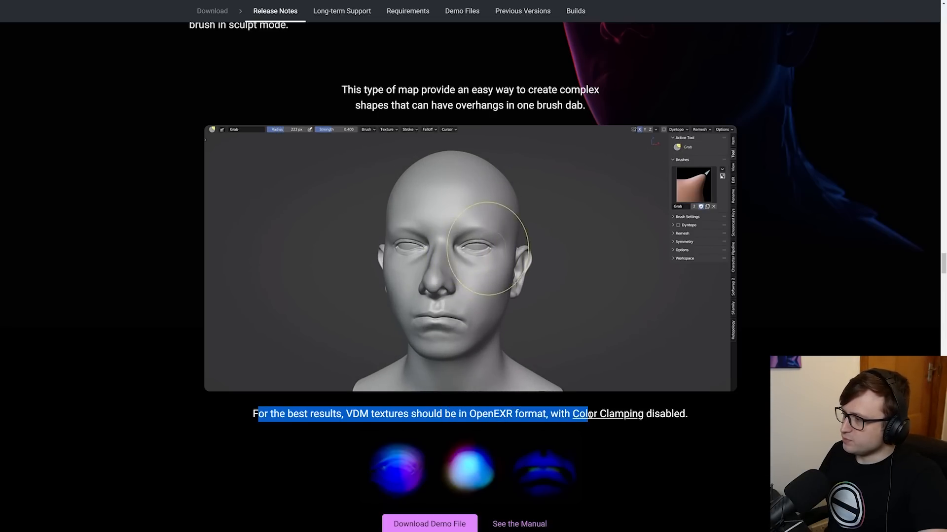
scroll(down, 3)
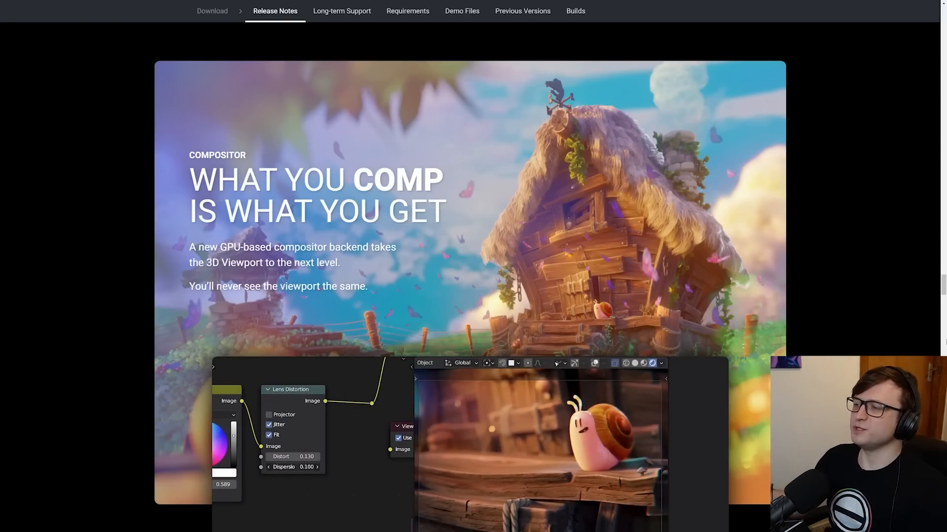
Highlight the compositor tagline, then pause and resume the viewport compositor demo video
double_click(304, 247)
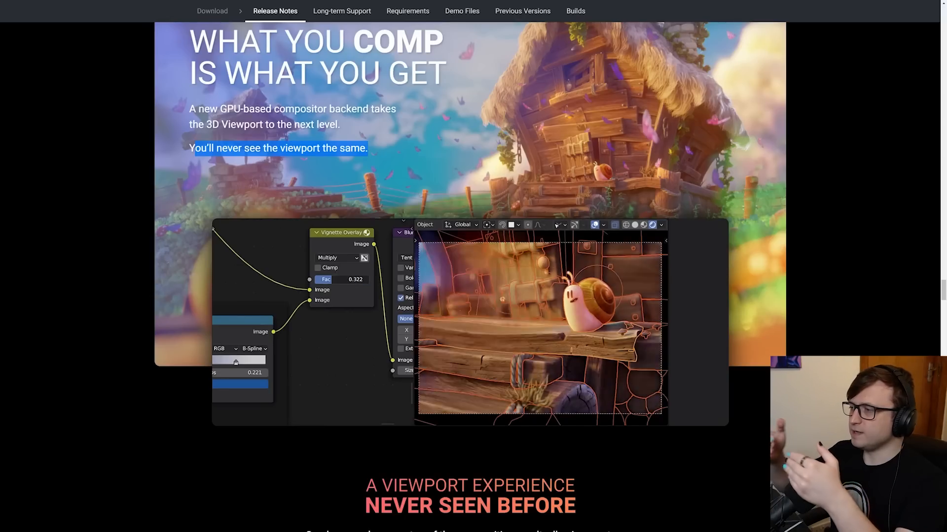
drag(341, 279, 356, 279)
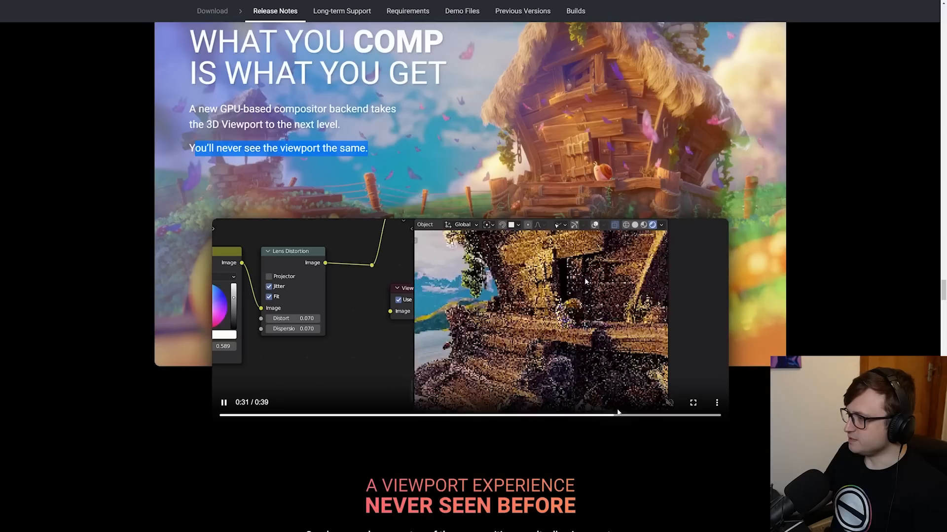
click(223, 403)
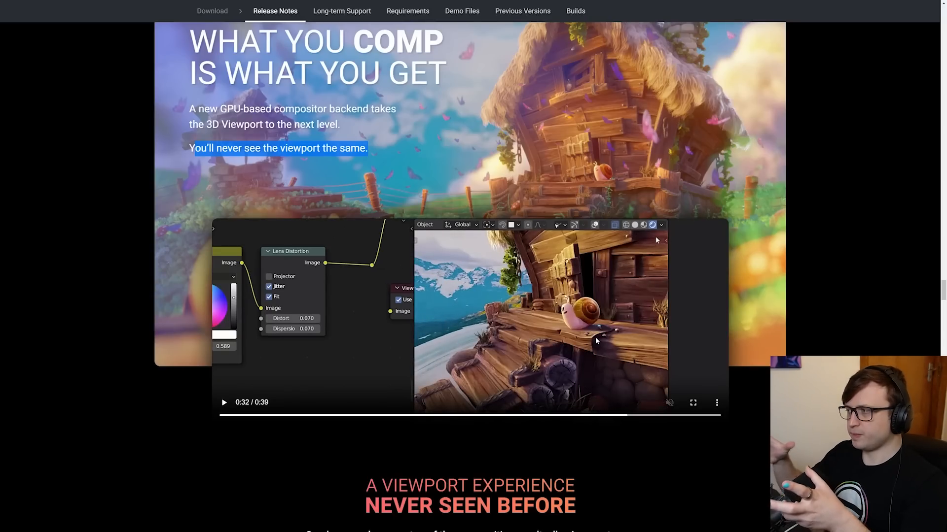
mouse_move(662, 244)
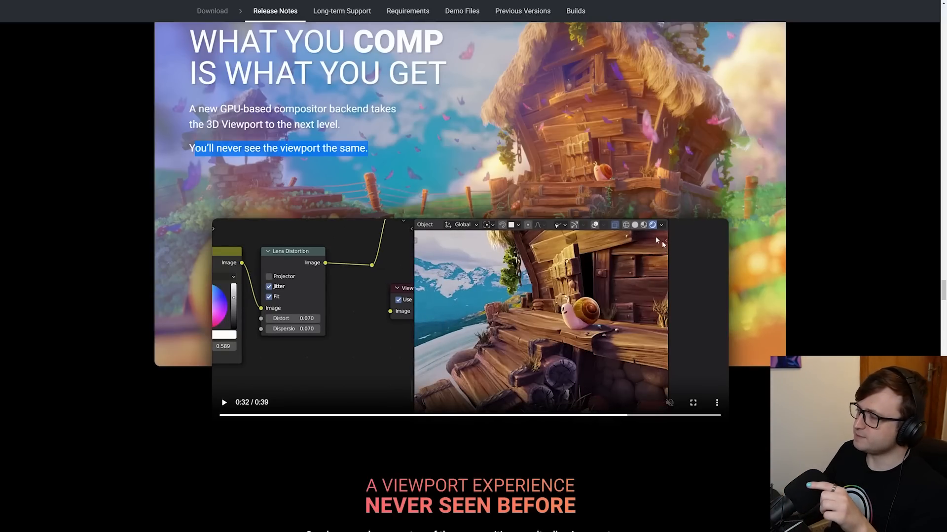
click(660, 225)
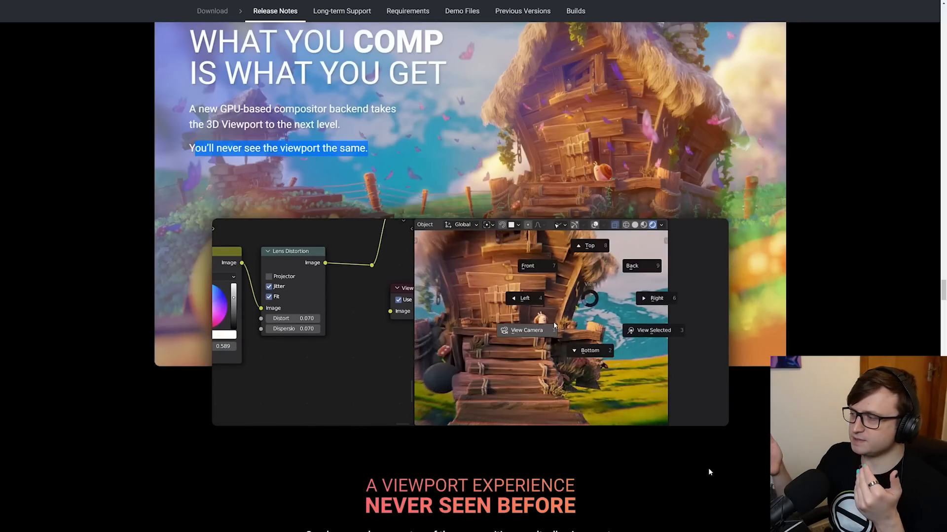
scroll(down, 3)
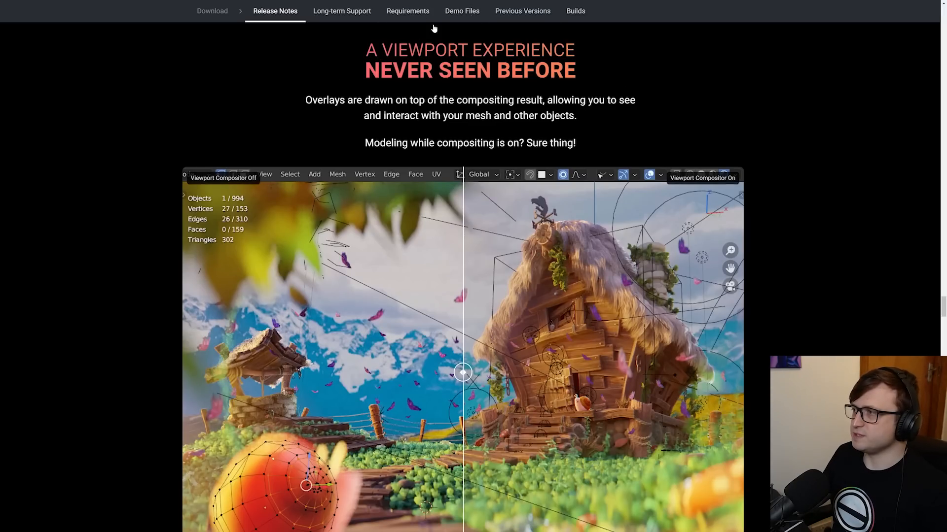
Scroll through A Viewport Experience Never Seen Before and highlight the milestone note
scroll(down, 3)
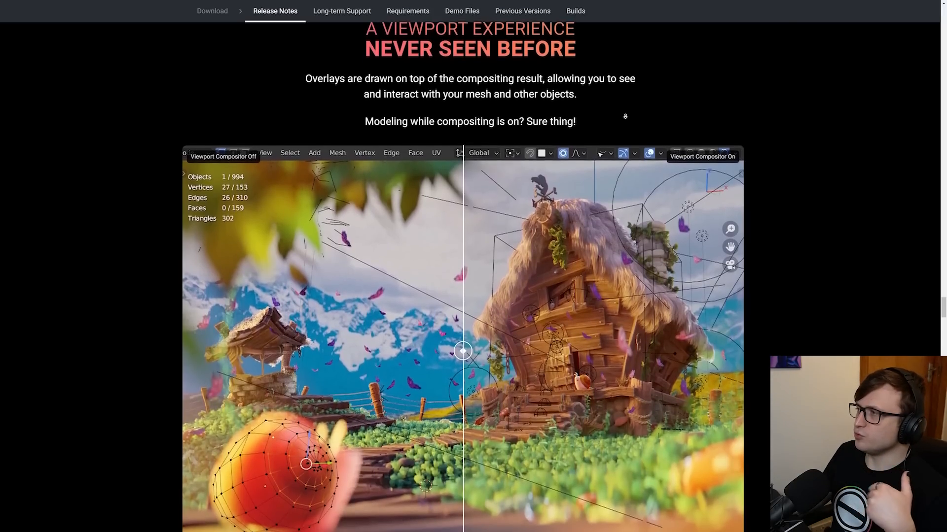
scroll(down, 3)
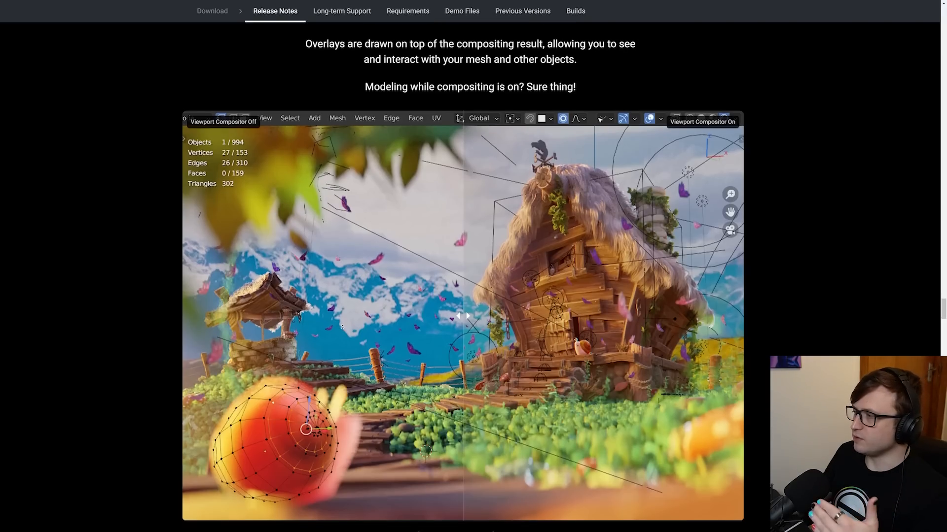
scroll(down, 3)
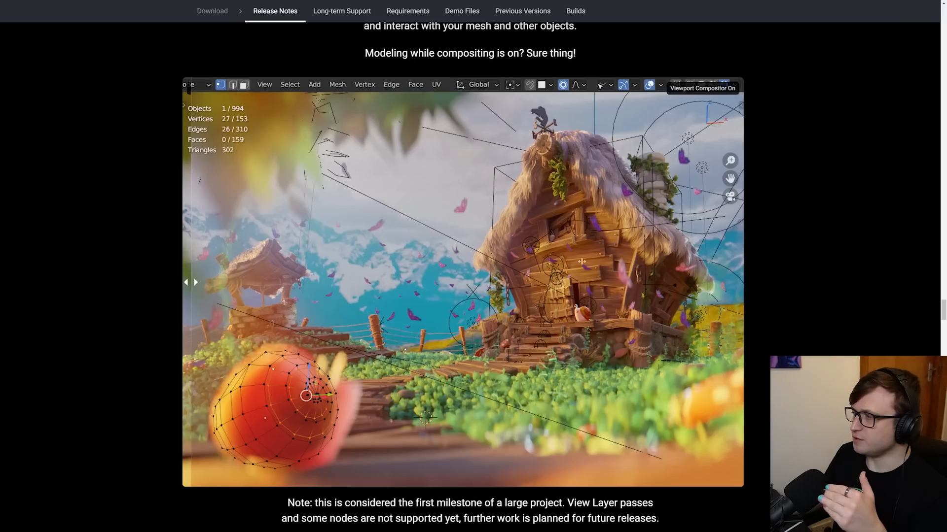
mouse_move(194, 294)
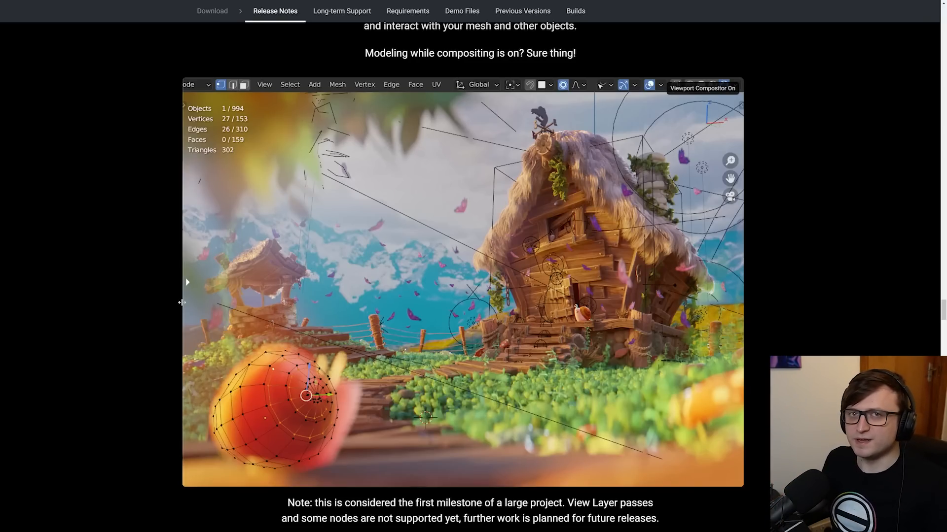
scroll(down, 3)
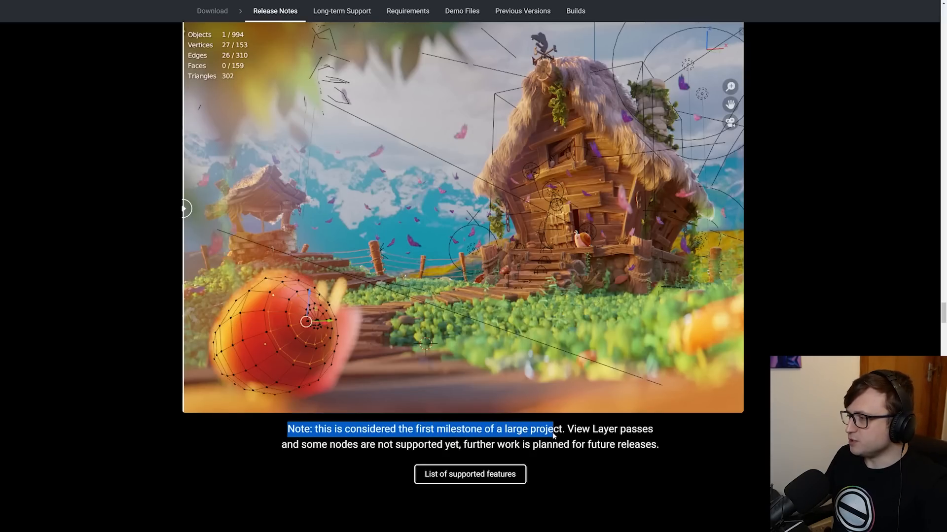
click(308, 444)
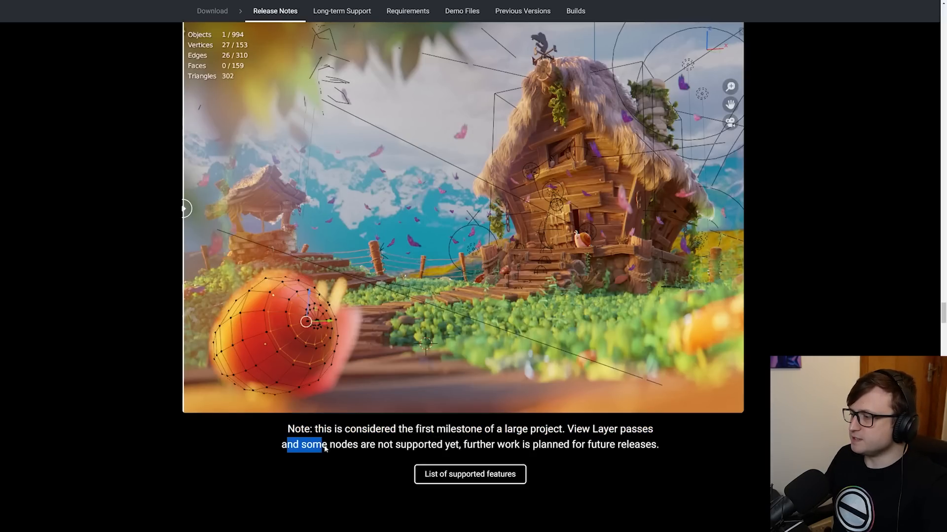
drag(326, 445, 526, 444)
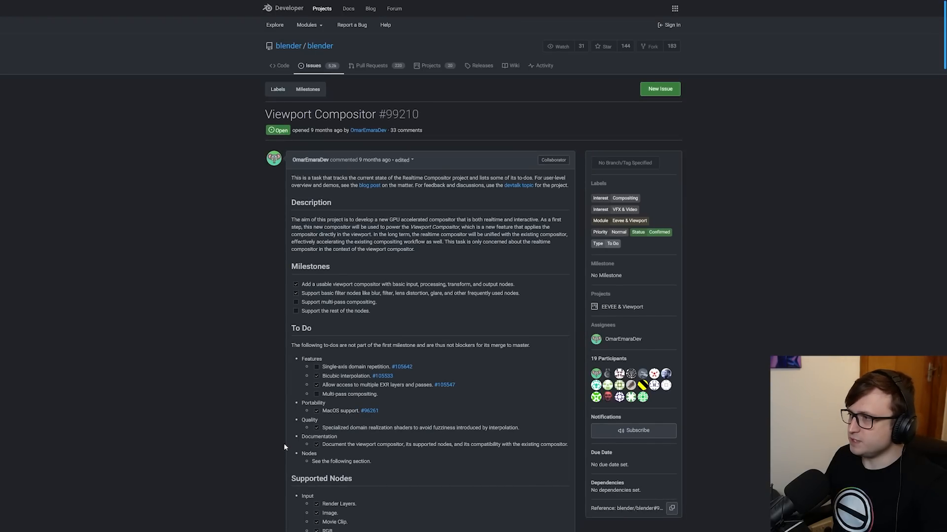
Scroll the Viewport Compositor #99210 issue down to its Supported Nodes list
scroll(down, 3)
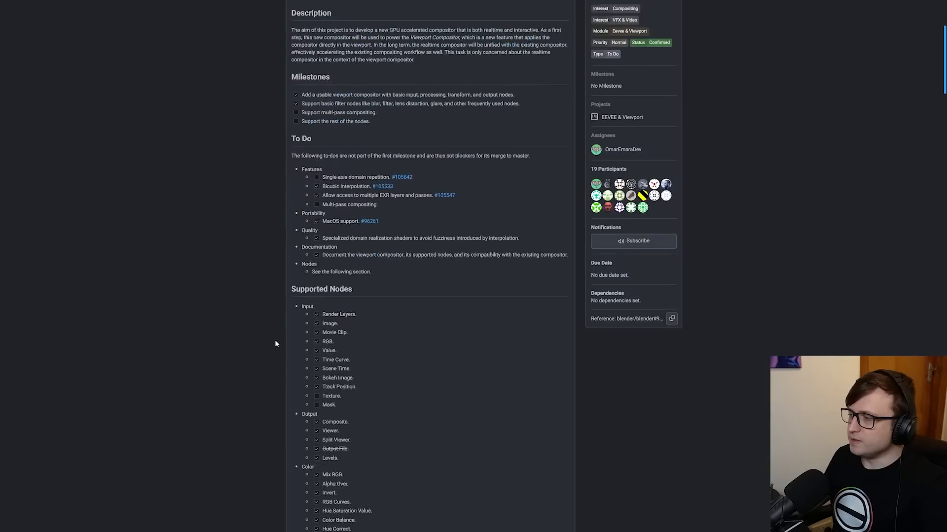
scroll(down, 3)
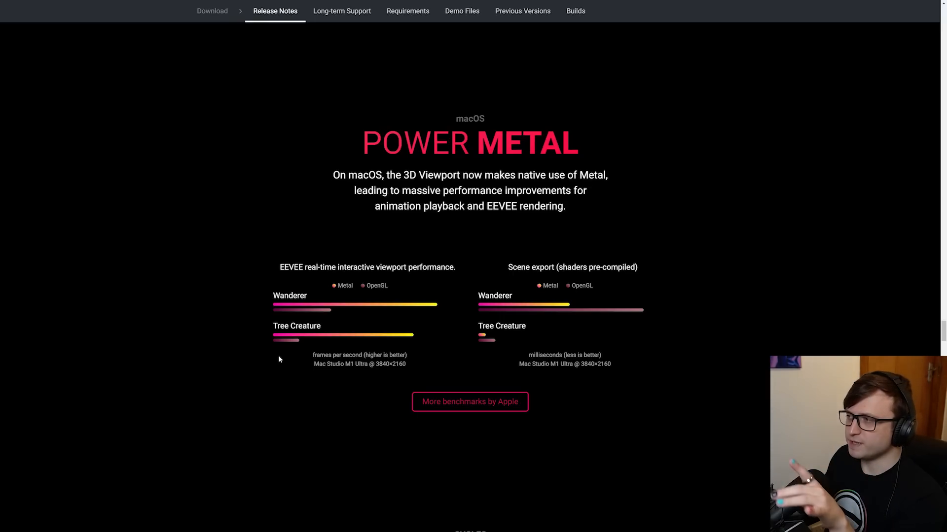
Highlight the Power Metal paragraph about native Metal and EEVEE playback while reading
drag(332, 175, 365, 175)
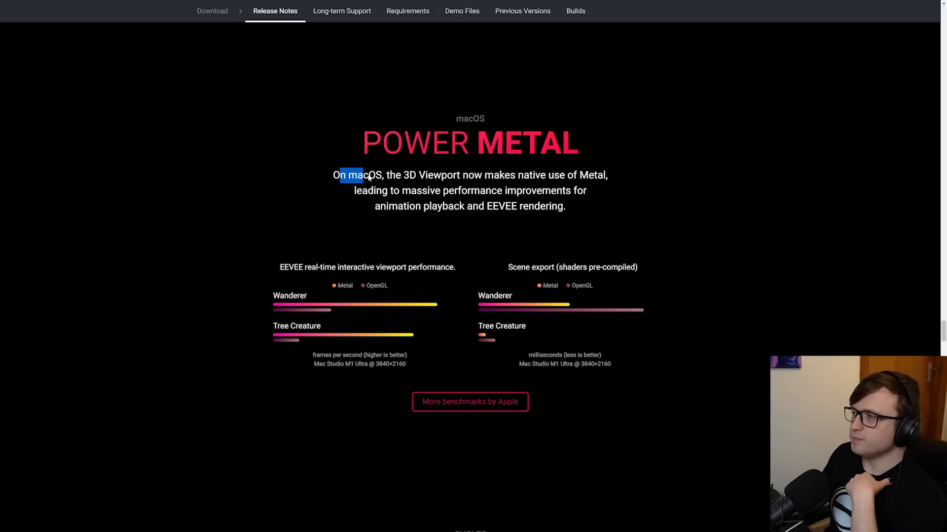
drag(363, 175, 546, 176)
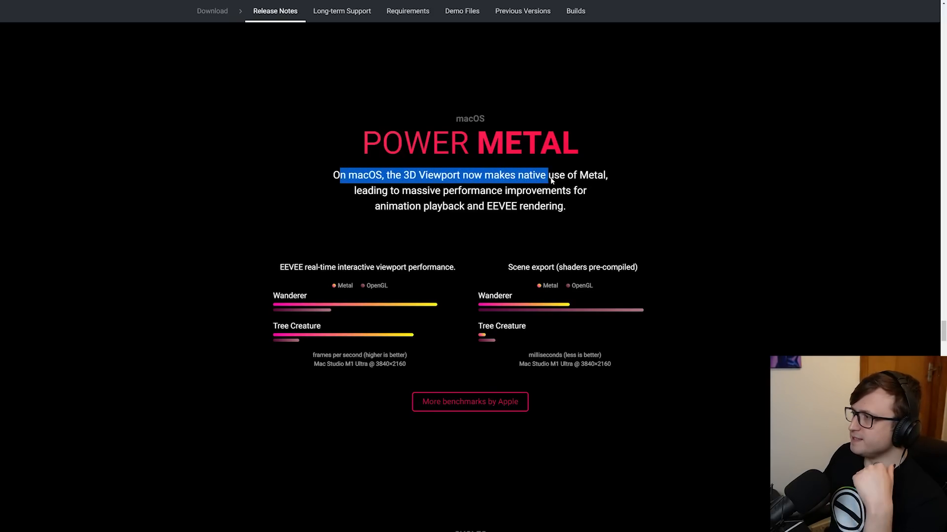
drag(547, 175, 472, 191)
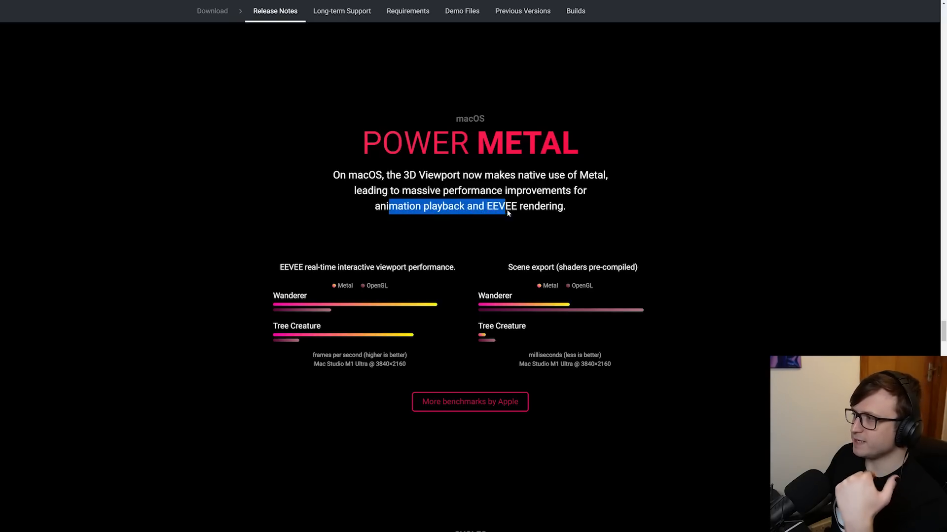
drag(504, 206, 565, 206)
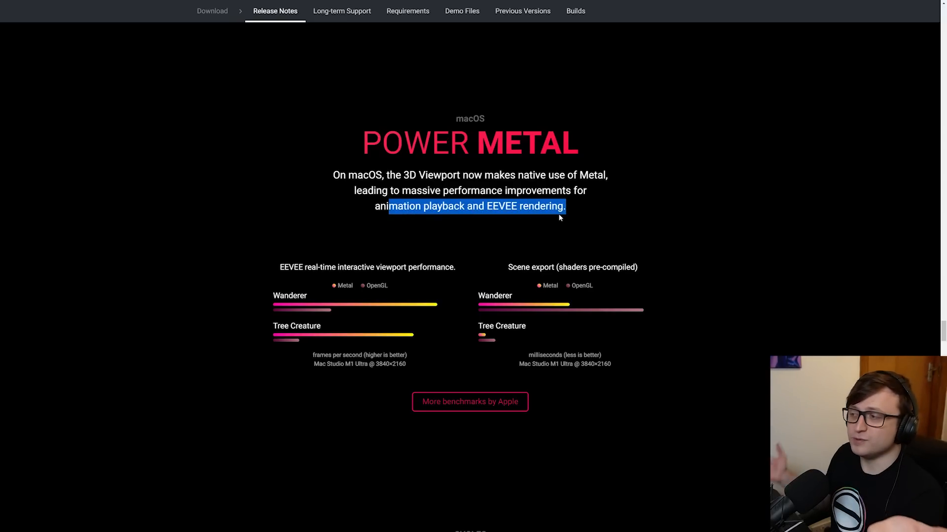
mouse_move(478, 239)
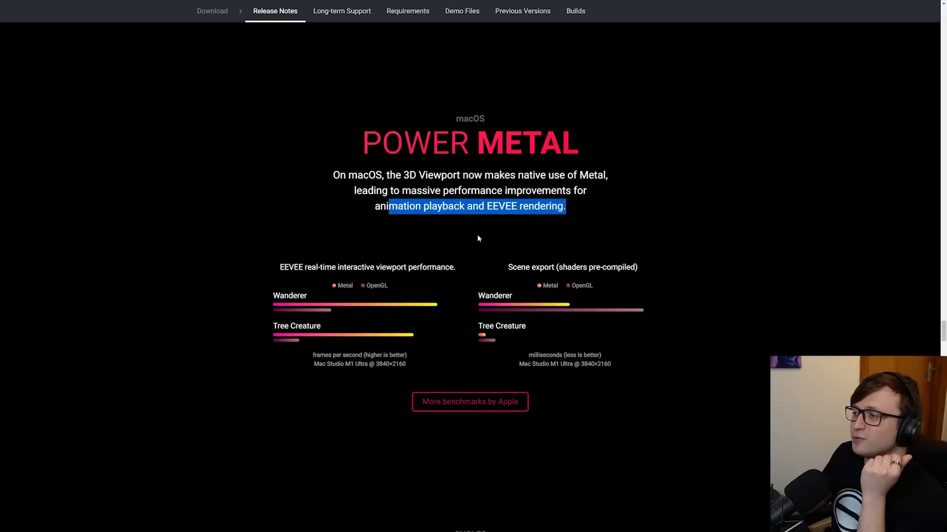
drag(299, 267, 436, 267)
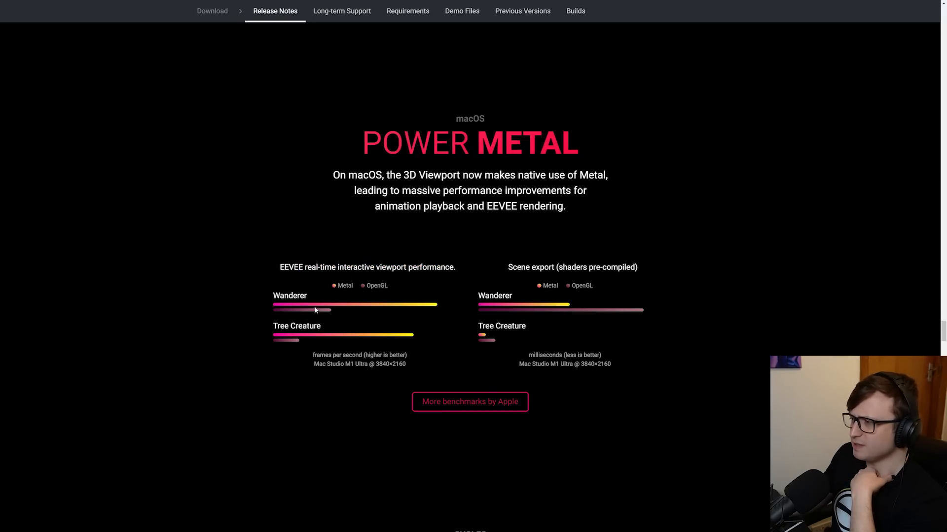
double_click(530, 266)
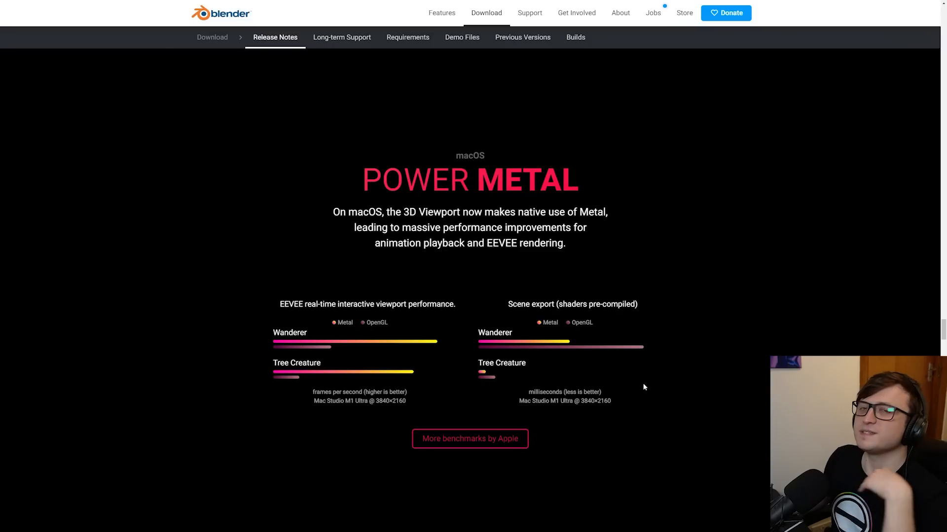
scroll(down, 3)
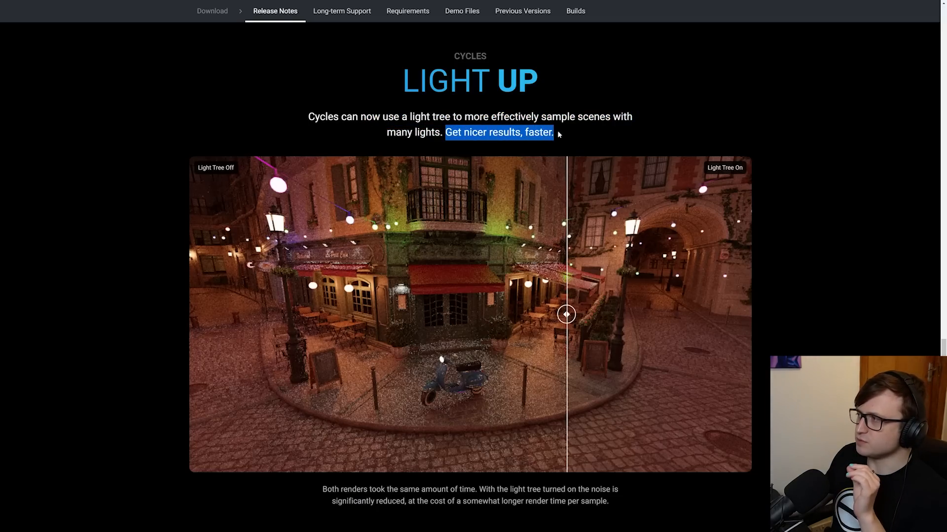
Highlight the light tree caption phrase about longer render time per sample
scroll(down, 3)
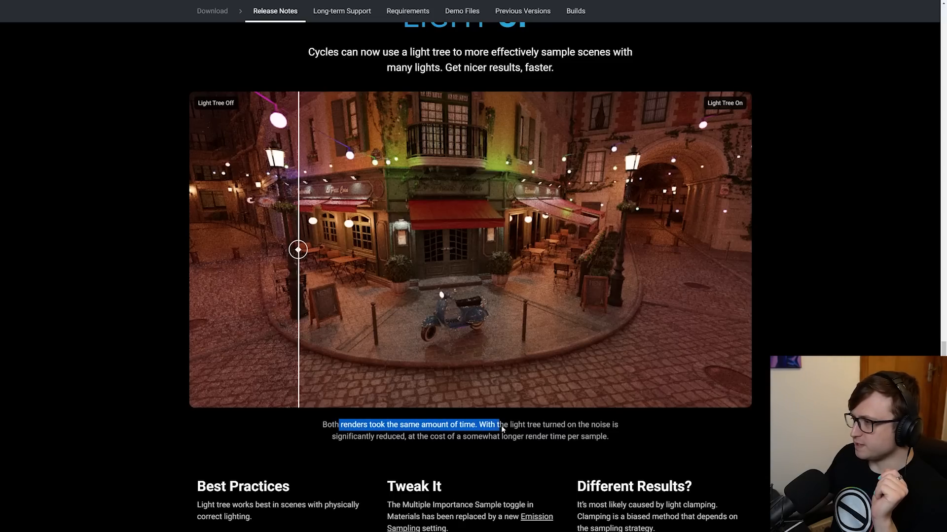
click(347, 441)
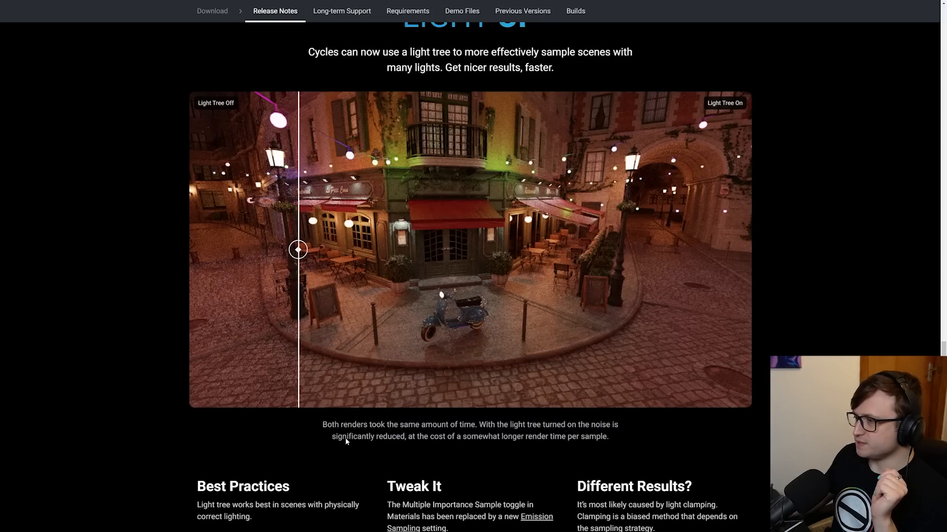
drag(409, 436, 522, 436)
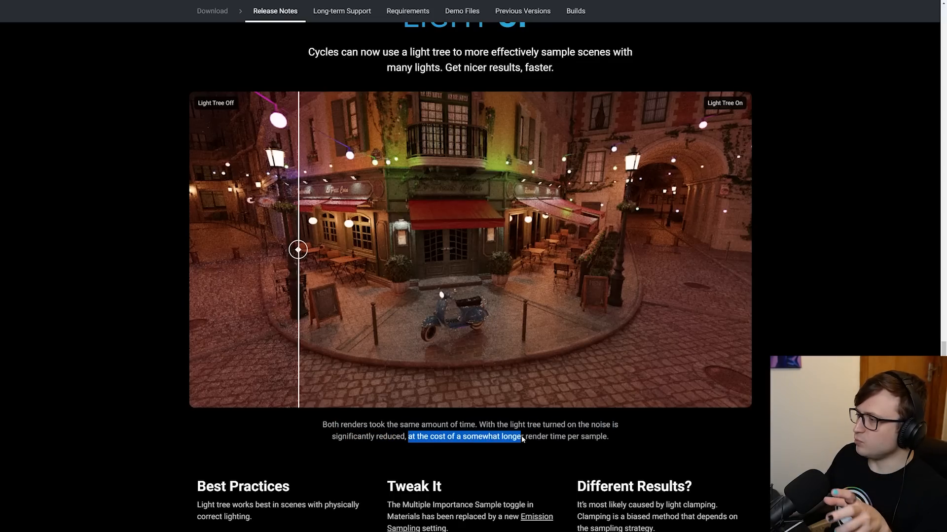
drag(522, 436, 608, 436)
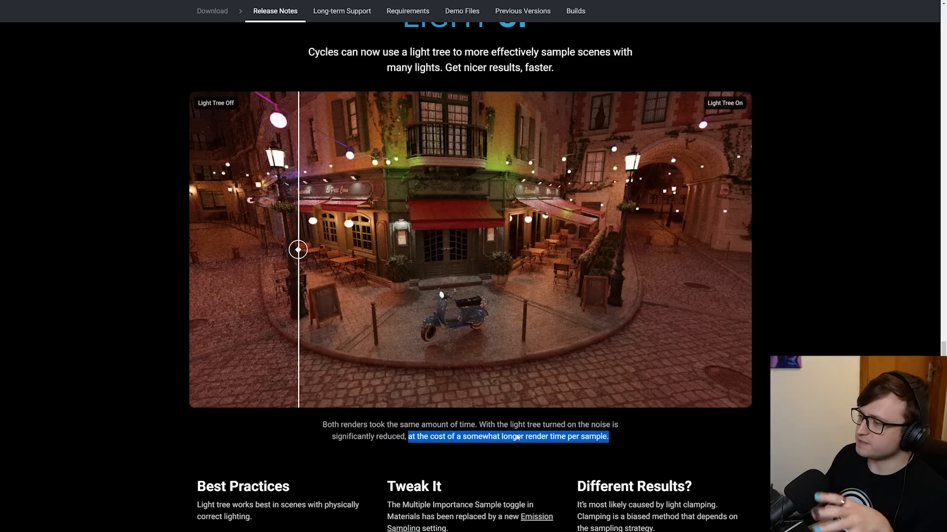
mouse_move(524, 440)
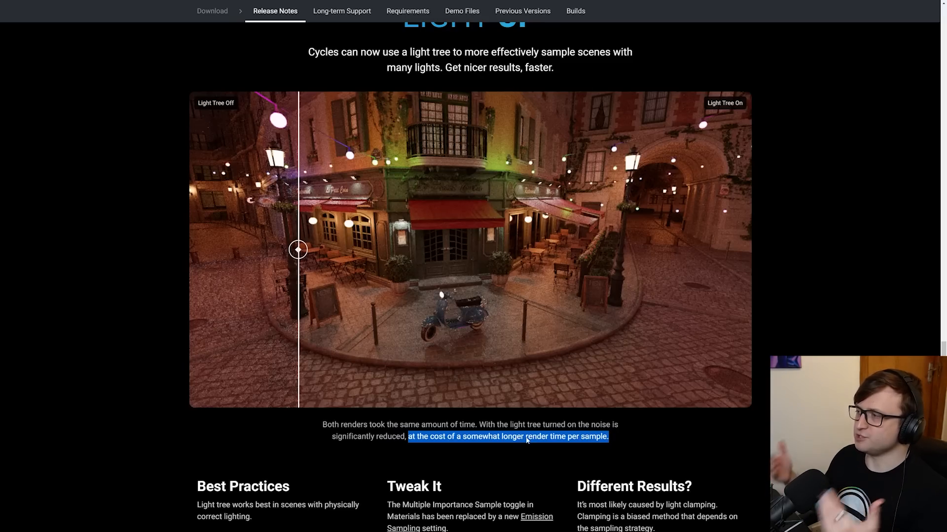
Scroll to Best Practices and highlight the physically correct lighting tip
scroll(down, 3)
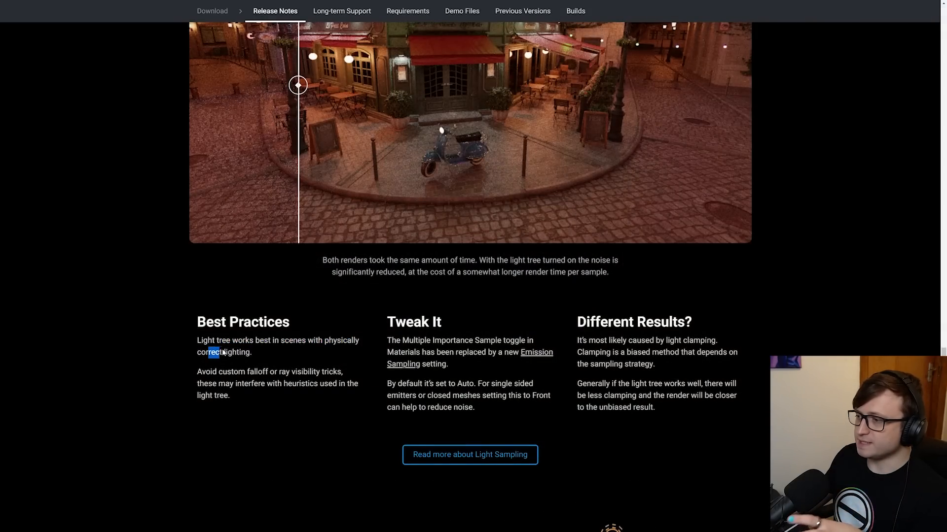
drag(224, 353, 317, 372)
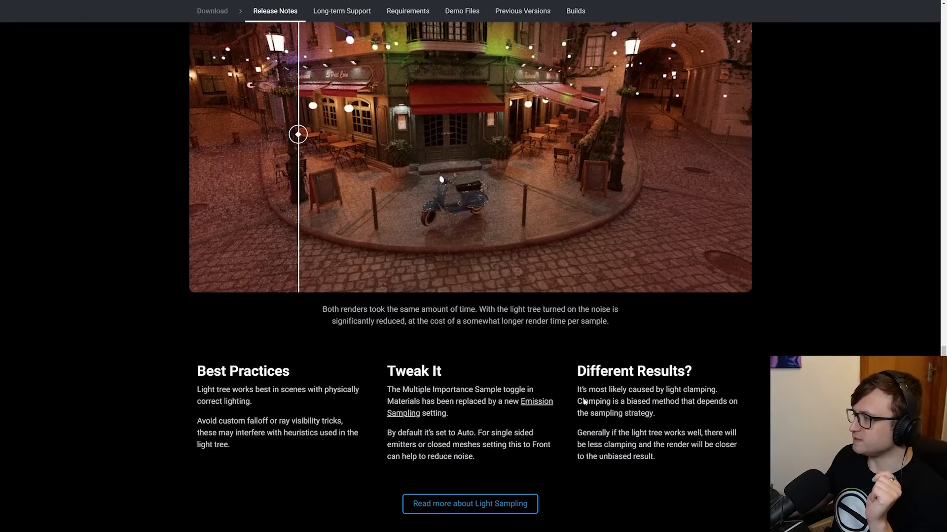
drag(577, 389, 640, 390)
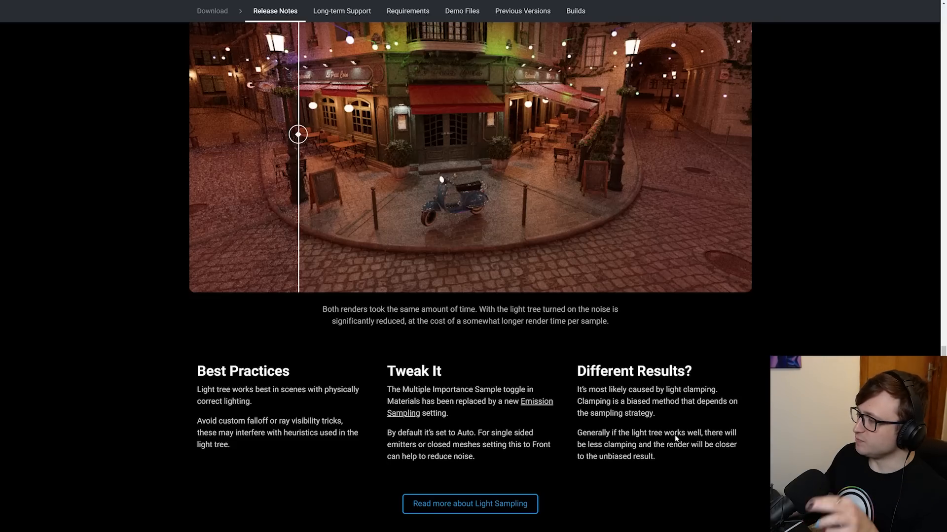
mouse_move(670, 457)
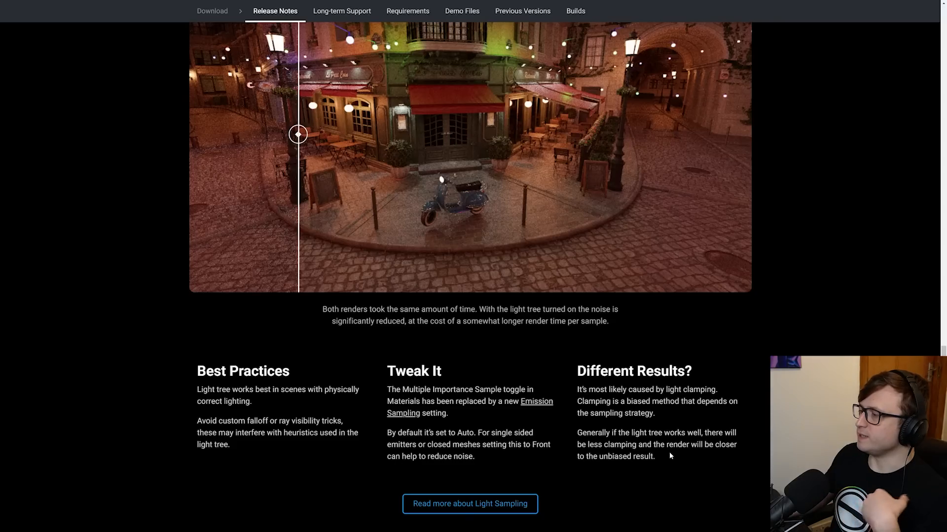
mouse_move(661, 460)
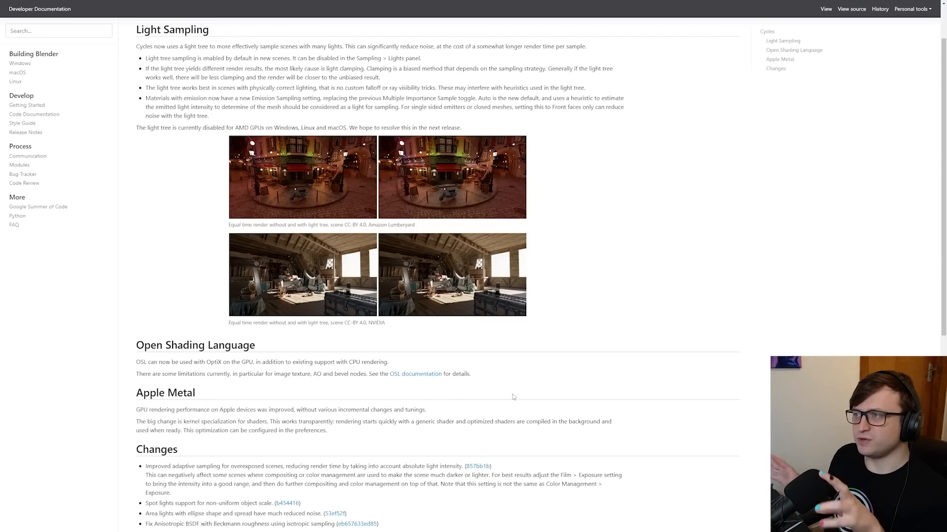
Scroll through the Cycles Light Sampling notes in the developer documentation
scroll(down, 3)
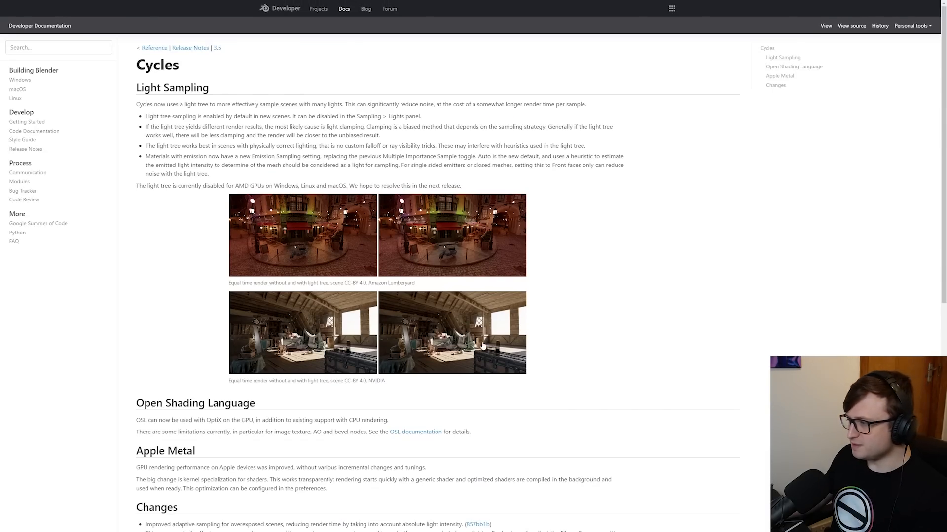
mouse_move(399, 365)
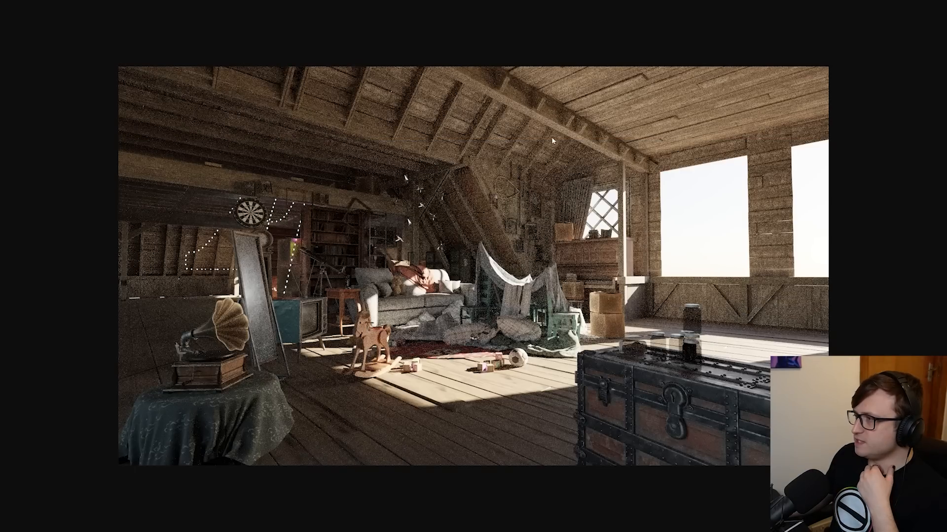
mouse_move(477, 229)
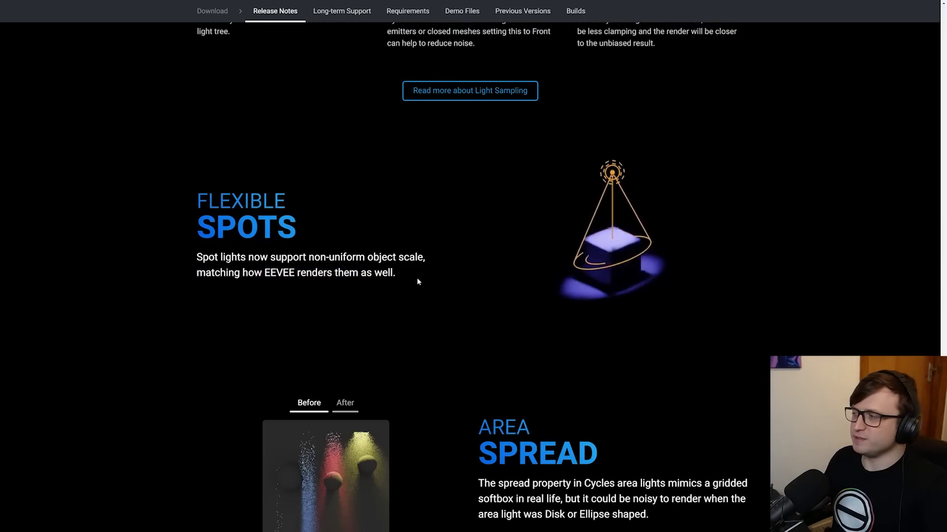
Highlight the Blender 3.5 less-noisy sentence and show the After Area Spread render
scroll(down, 3)
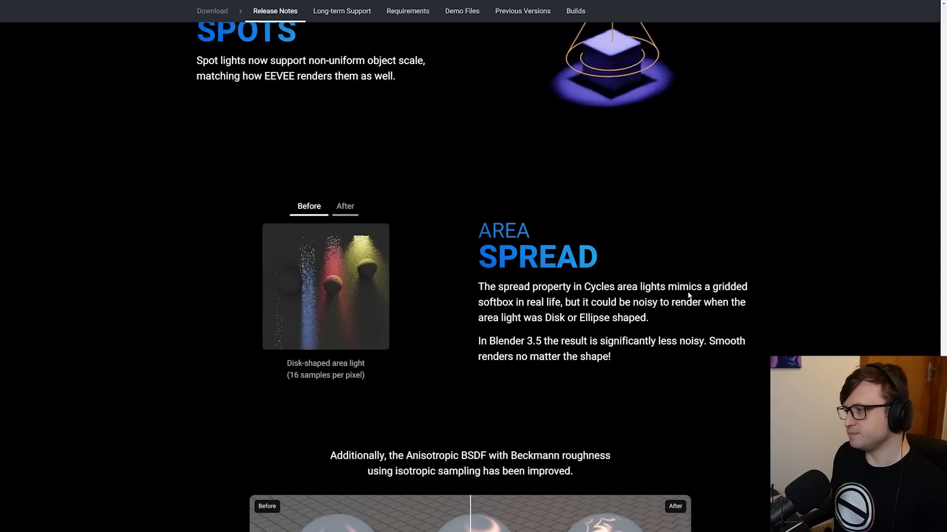
drag(479, 341, 646, 341)
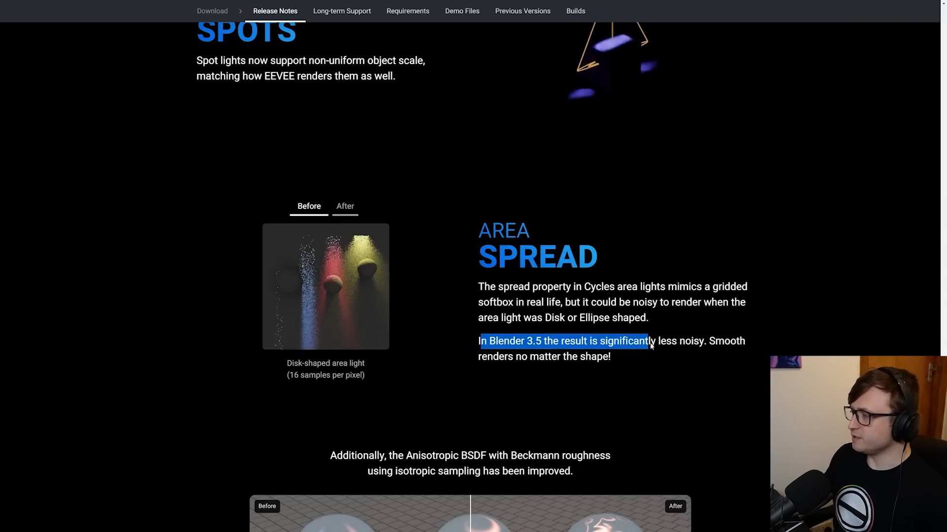
drag(649, 342, 602, 355)
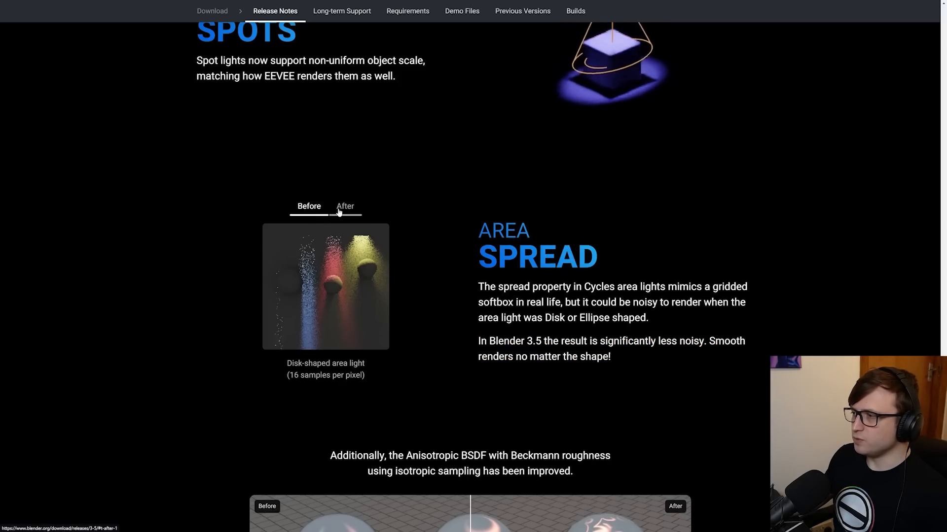
click(344, 206)
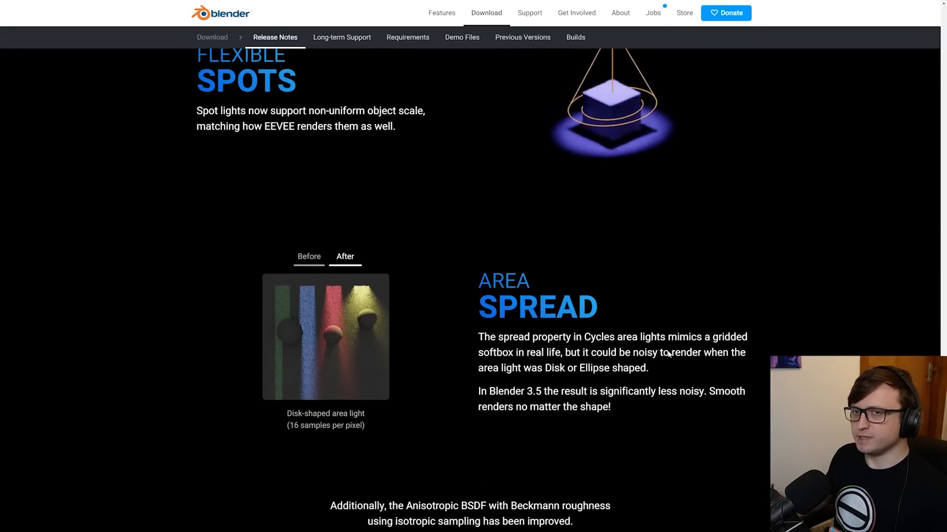
scroll(down, 3)
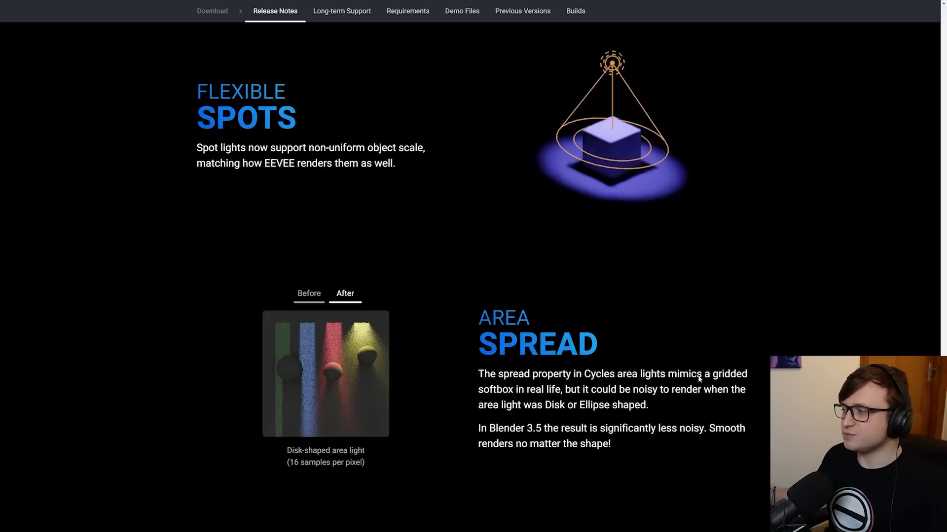
scroll(down, 3)
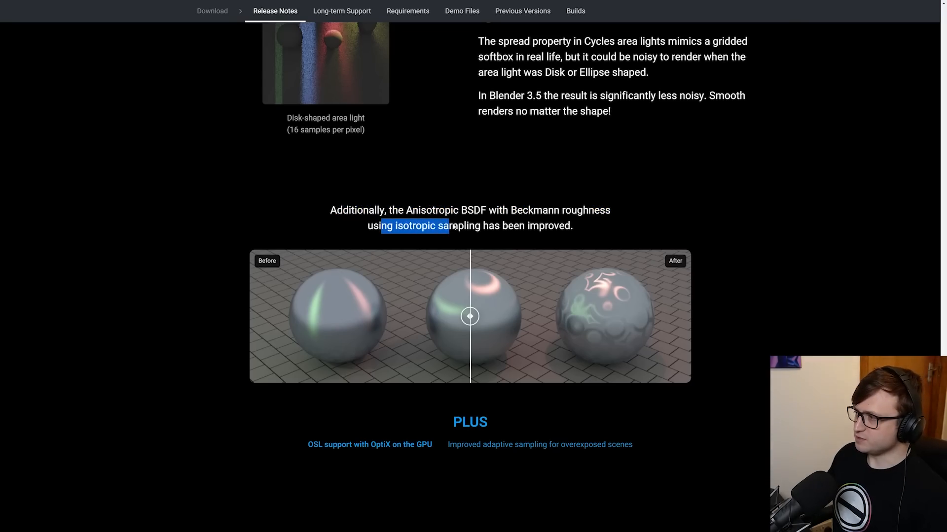
Highlight the anisotropic sampling sentence, then open the improved adaptive sampling link under PLUS
drag(470, 315, 318, 316)
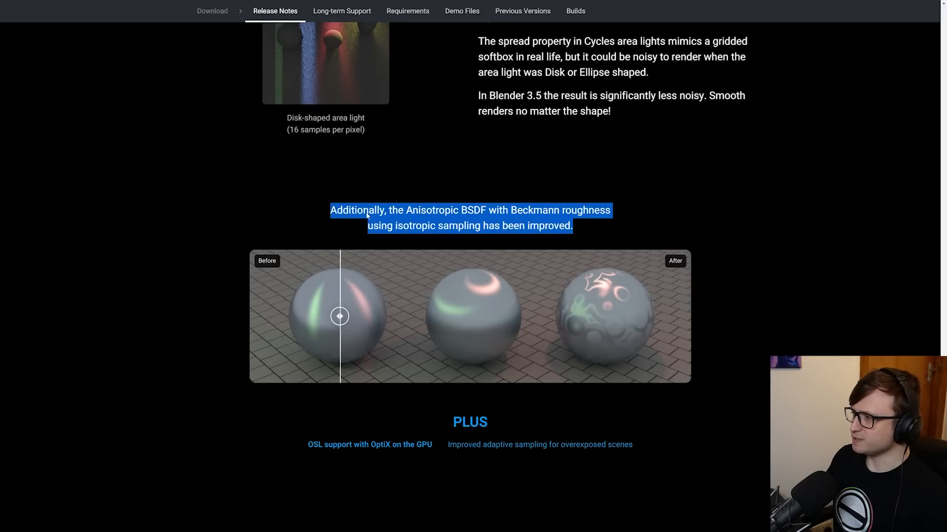
scroll(down, 3)
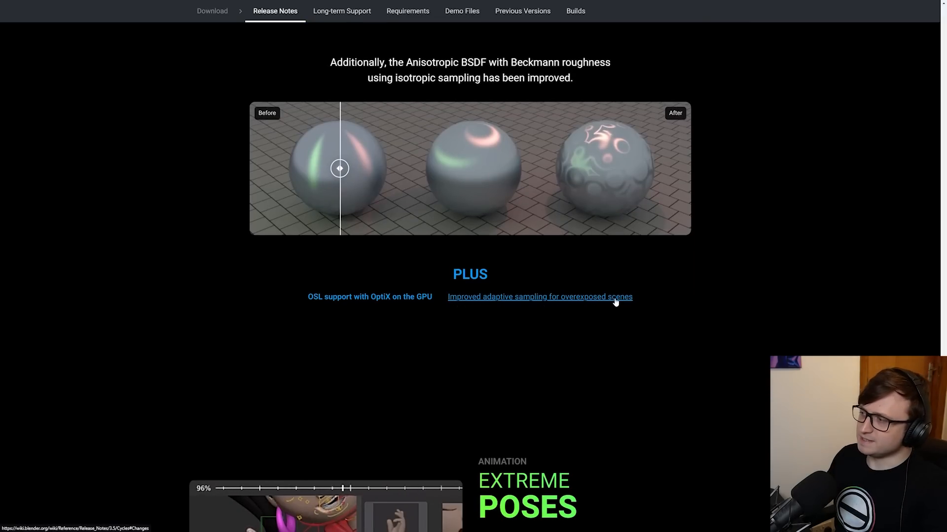
click(539, 296)
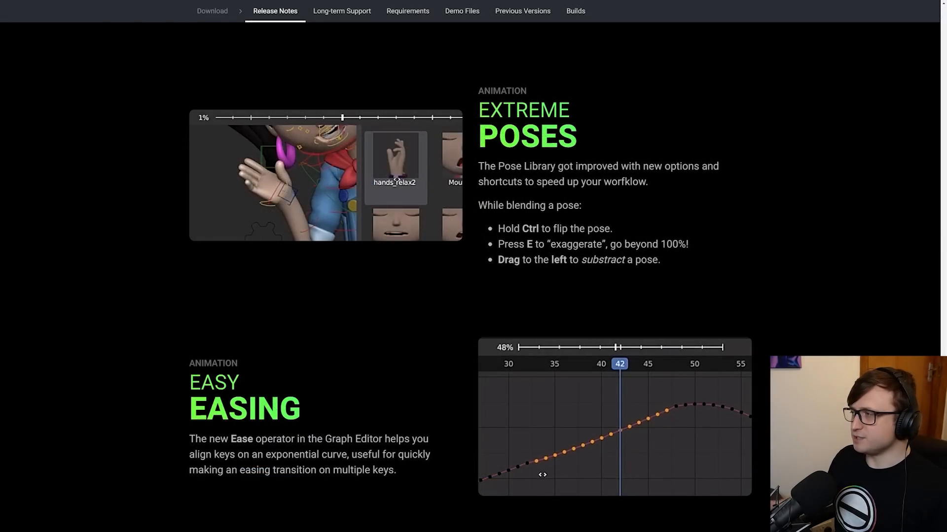
Scroll through Extreme Poses, Easy Easing and More Animation toward Grease Pencil Natural Beauty
drag(478, 166, 615, 166)
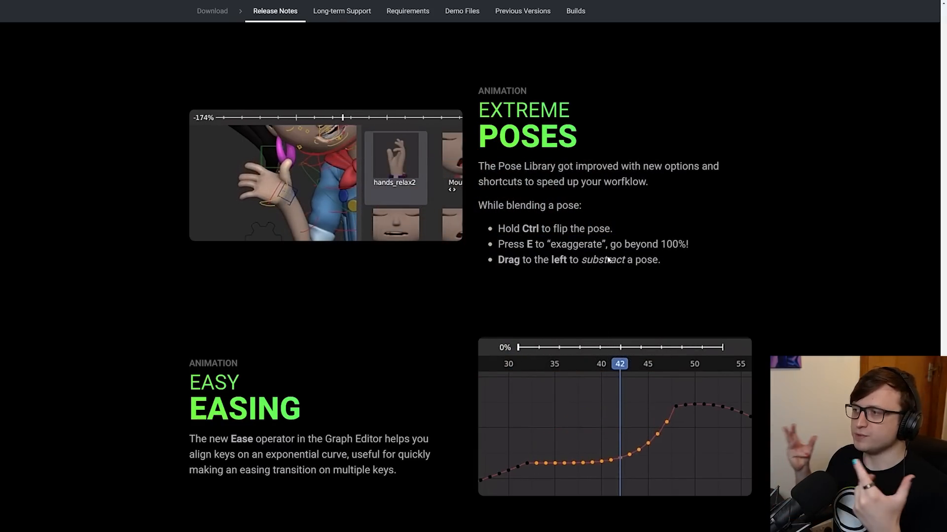
scroll(down, 3)
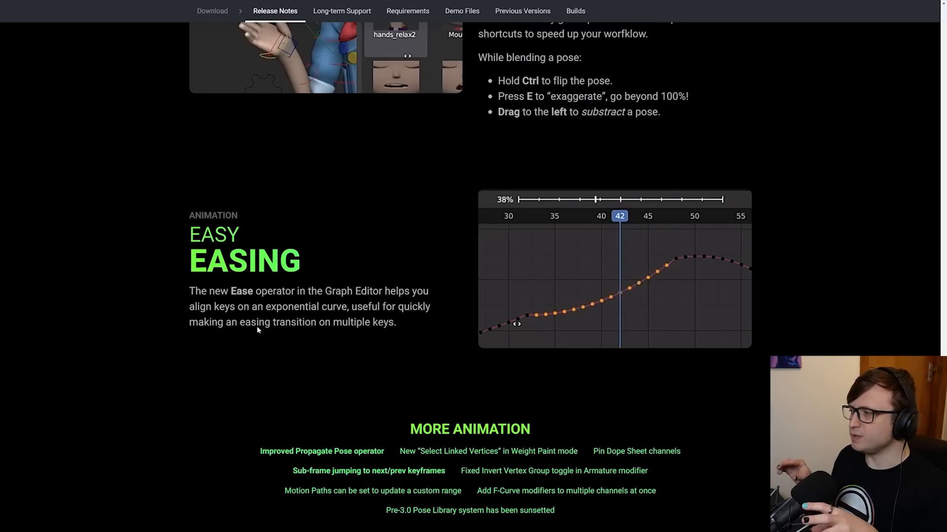
scroll(down, 3)
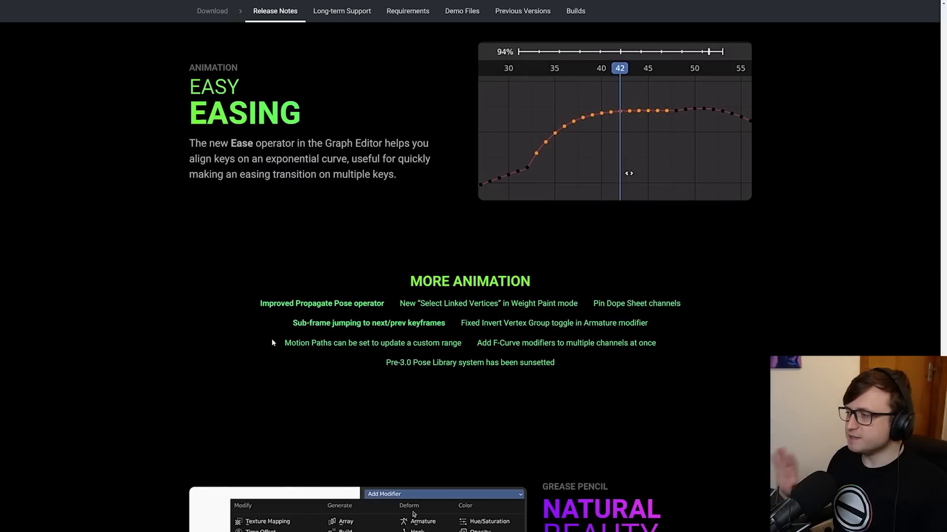
mouse_move(322, 304)
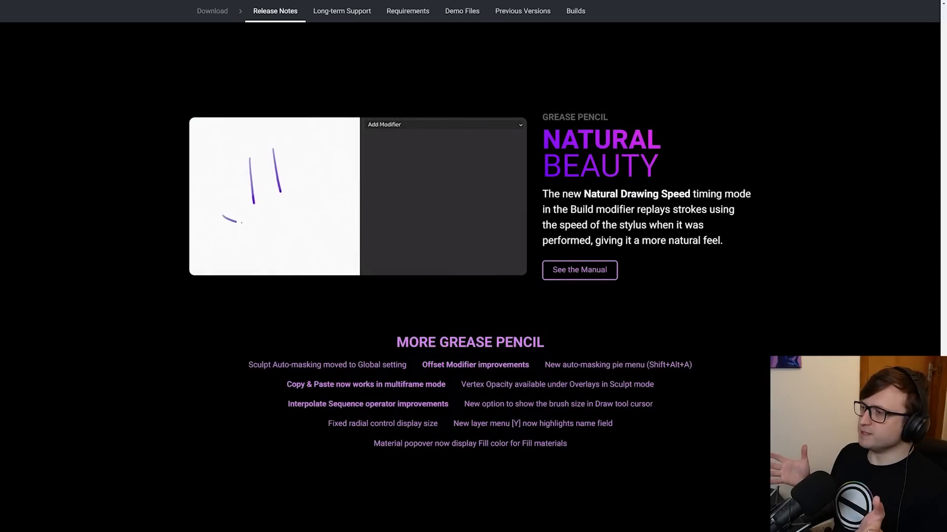
Go through the Natural Beauty demo and open the Build modifier manual link under More Grease Pencil
click(444, 124)
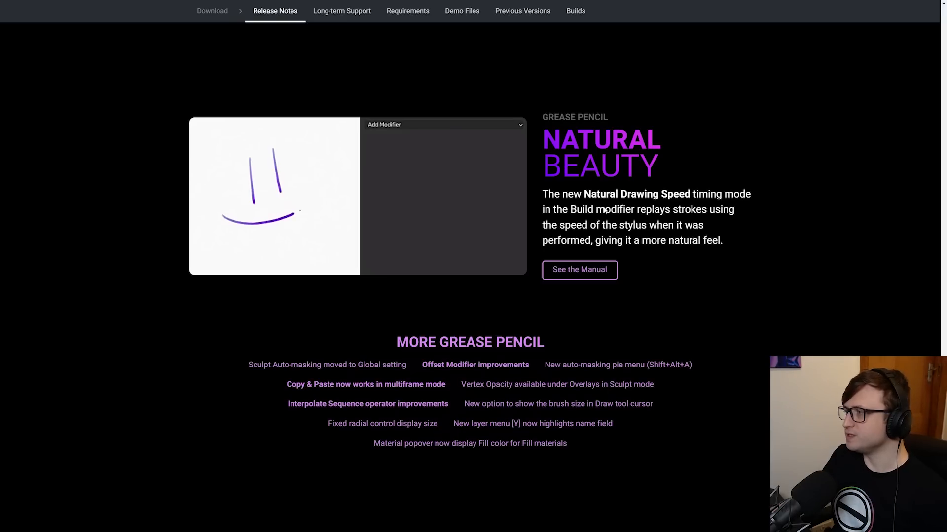
click(443, 124)
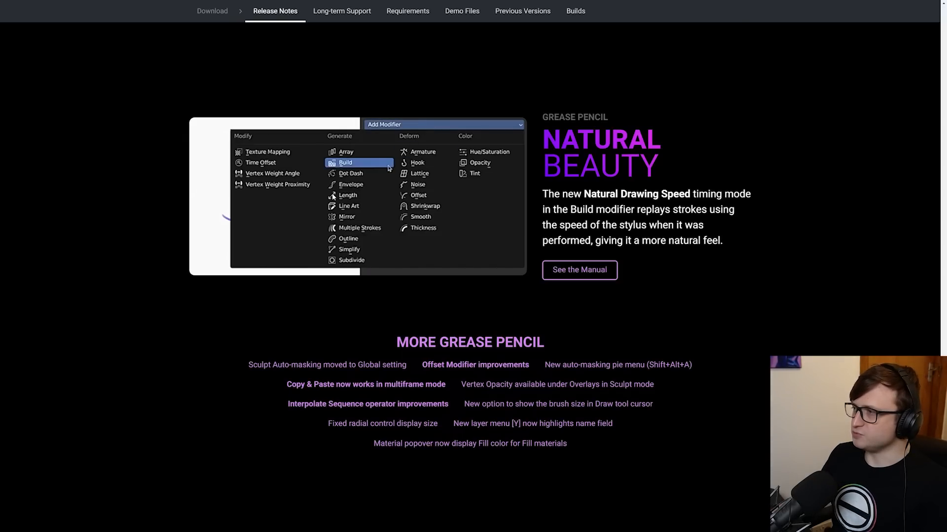
click(344, 162)
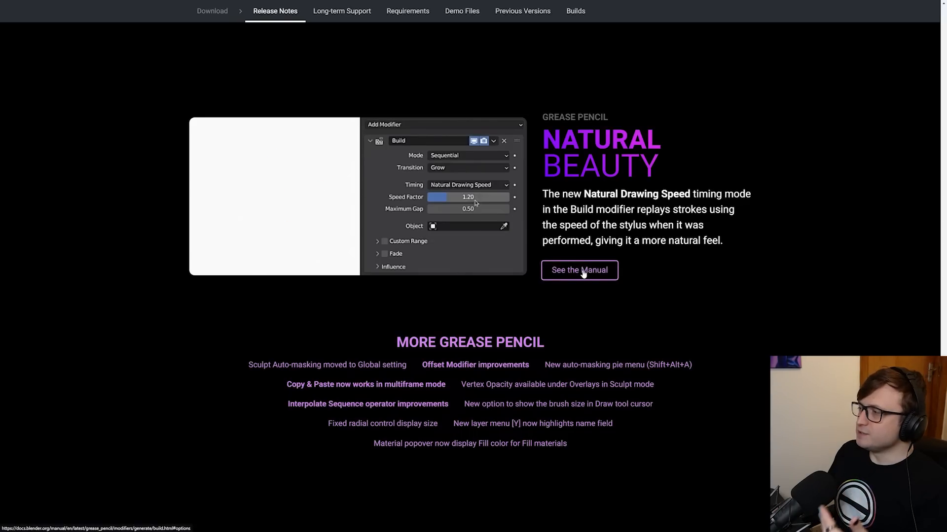
click(578, 270)
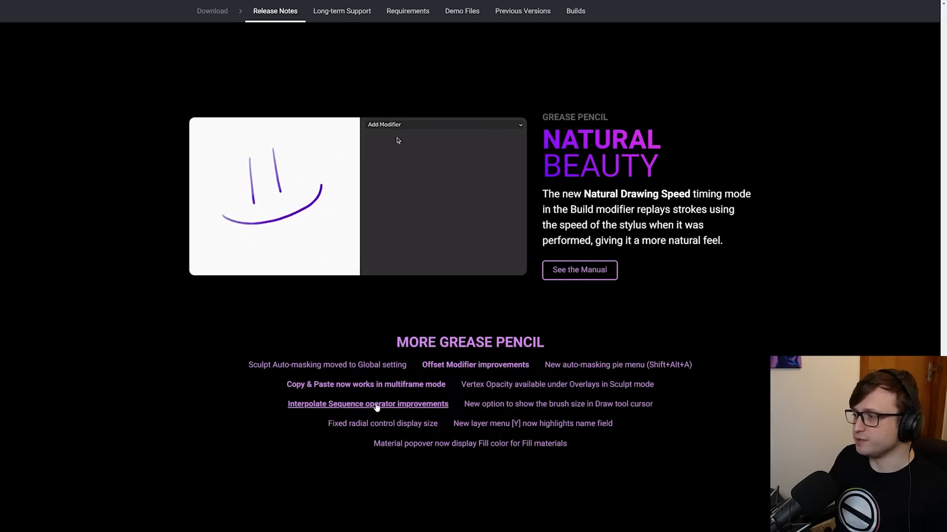
click(444, 124)
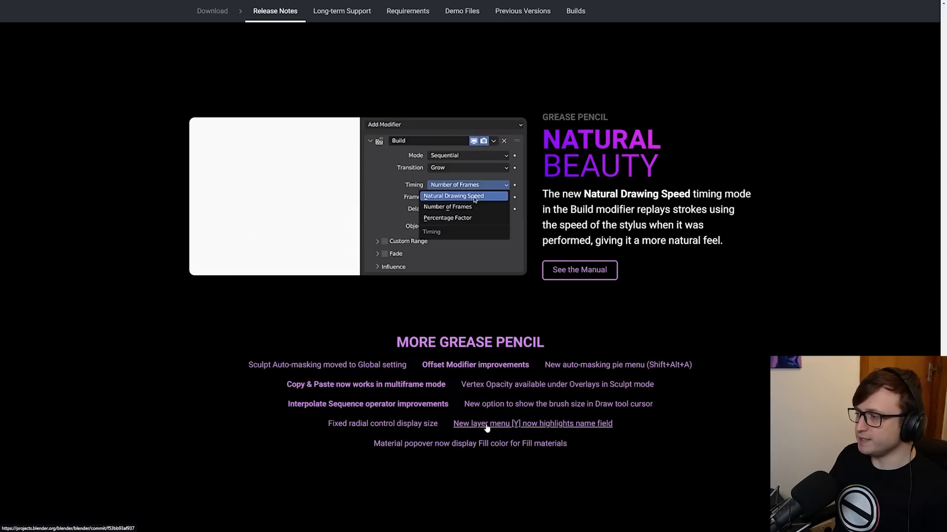
click(454, 196)
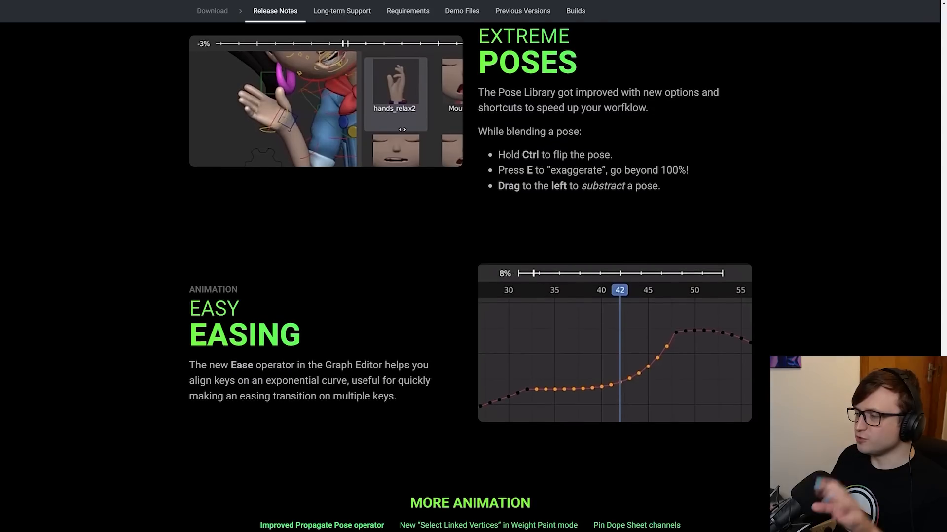
Scroll past More Grease Pencil to the USD Compress to Impress section and More USD list
scroll(down, 3)
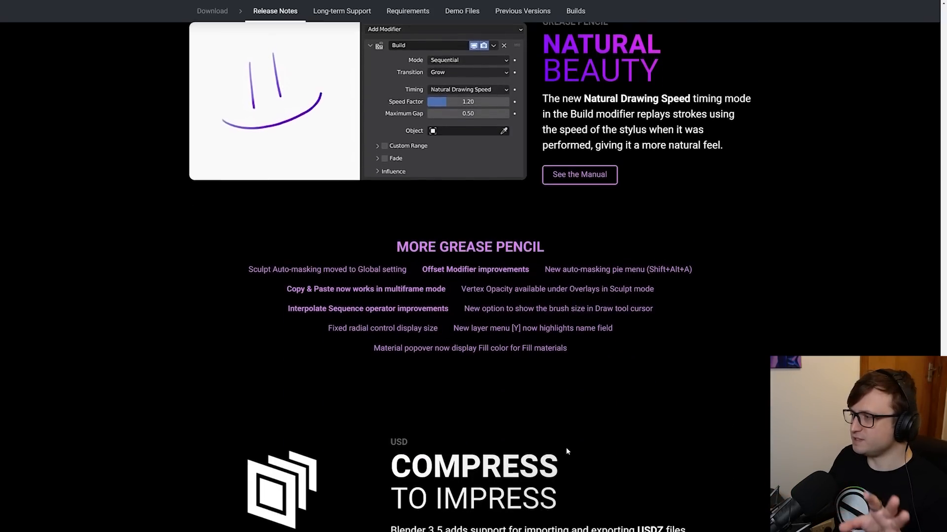
scroll(down, 3)
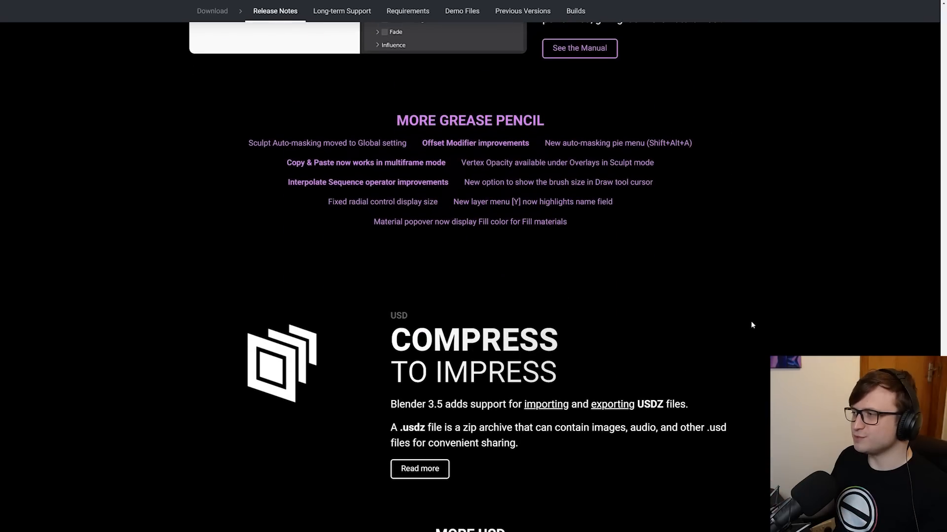
mouse_move(699, 299)
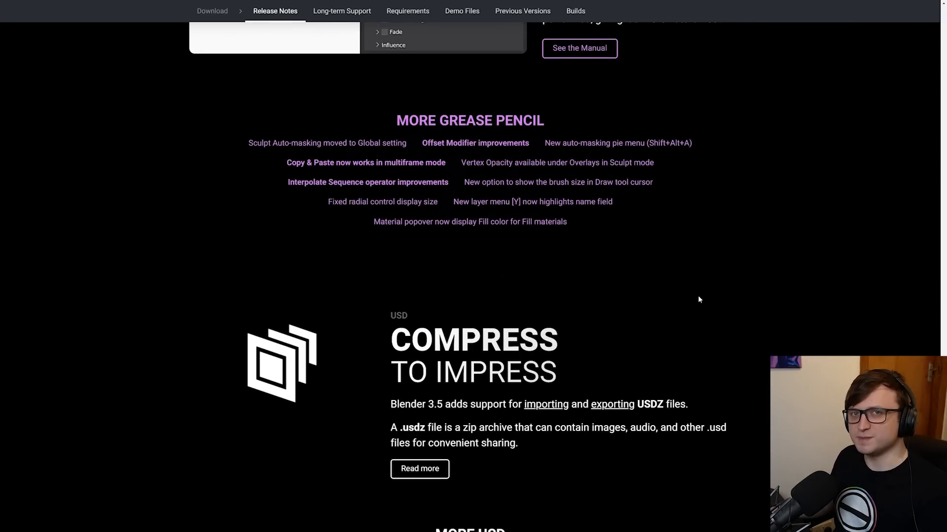
scroll(down, 3)
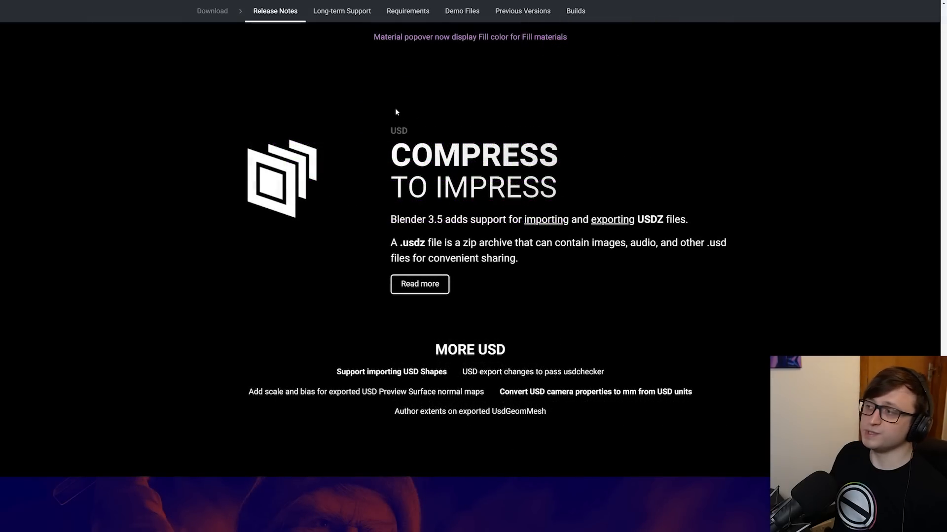
mouse_move(449, 222)
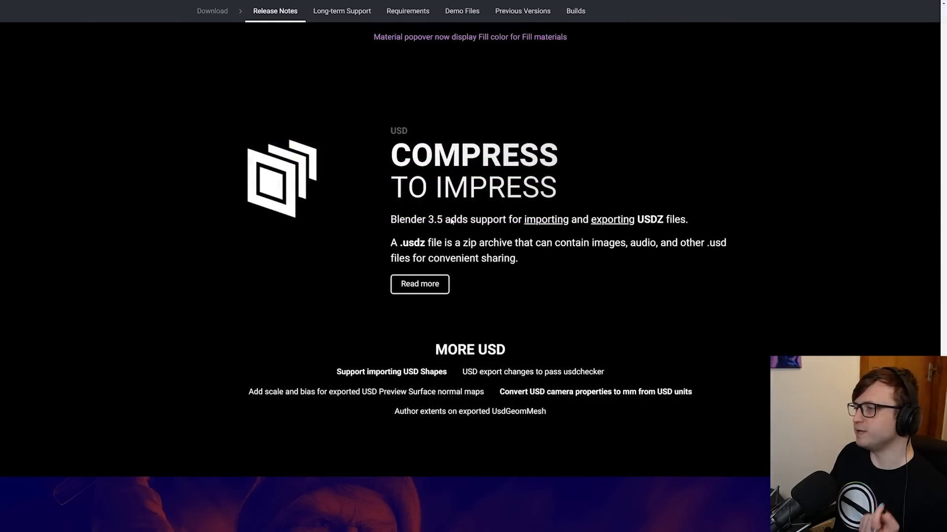
mouse_move(615, 225)
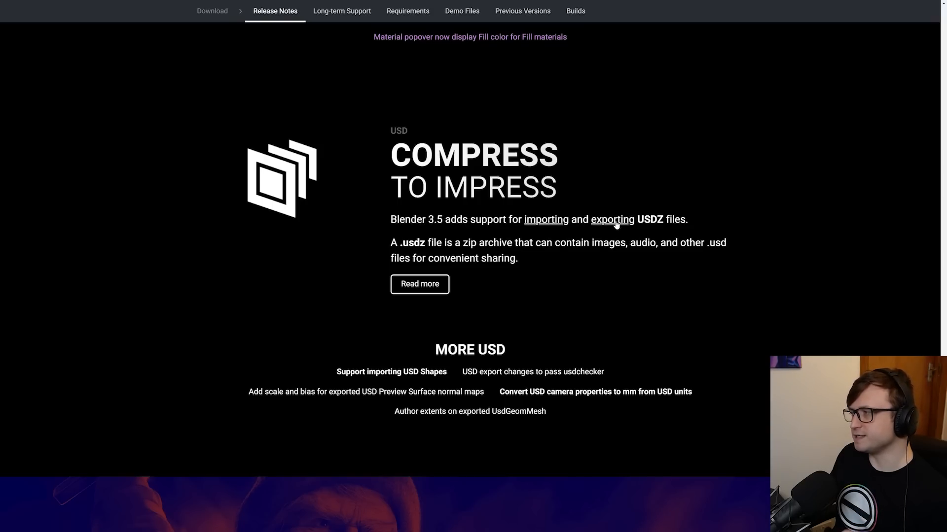
mouse_move(659, 224)
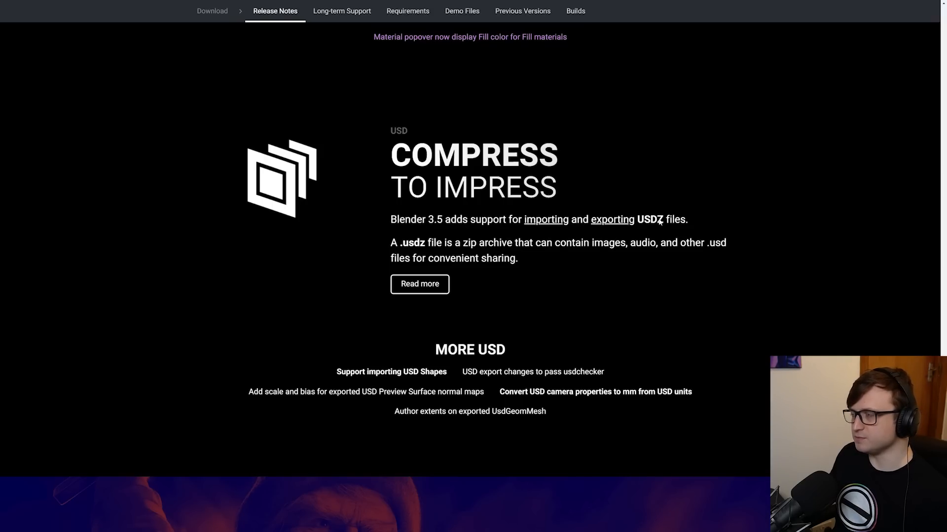
mouse_move(489, 252)
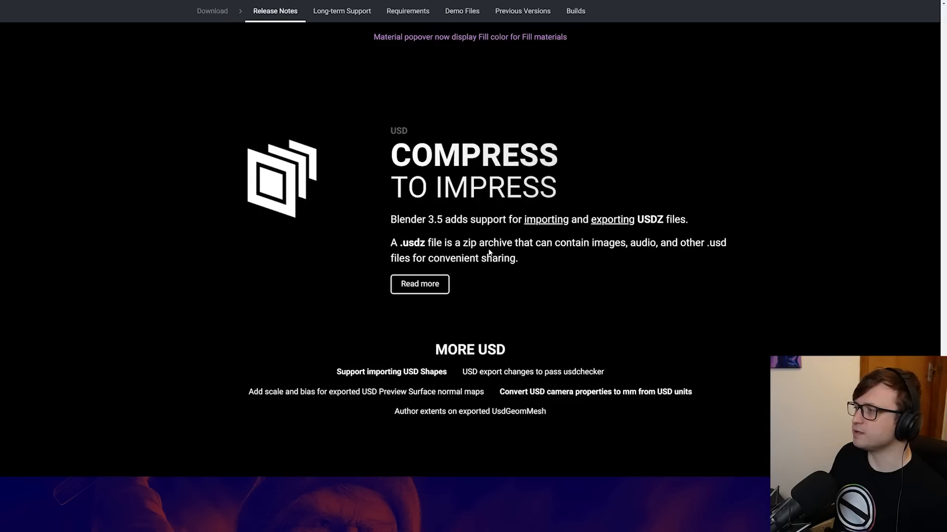
mouse_move(595, 265)
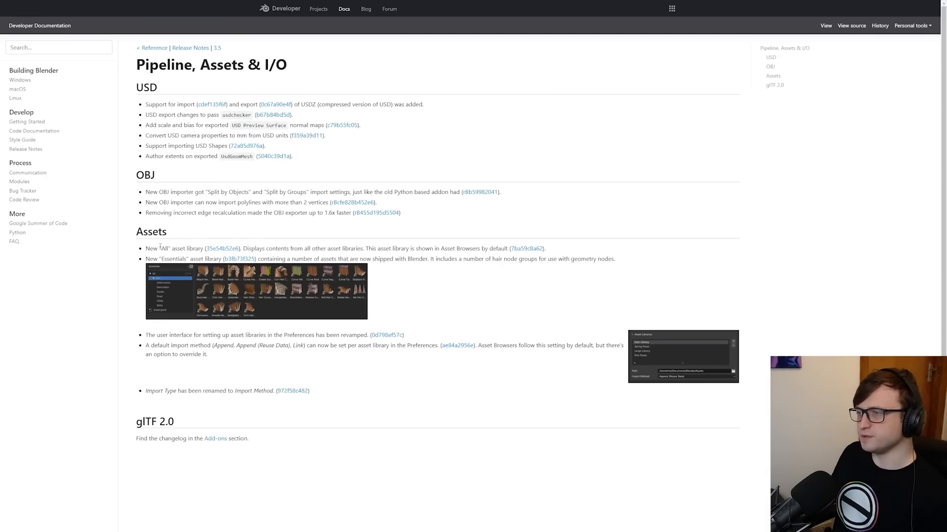
Select text in the Pipeline, Assets & I/O notes, marking the Essentials asset library sentence
drag(242, 248, 310, 248)
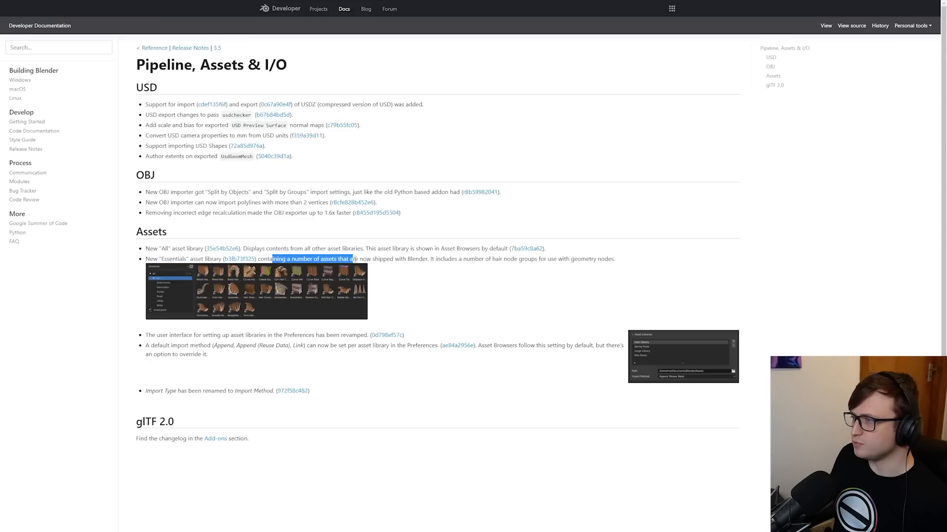
drag(356, 259, 558, 259)
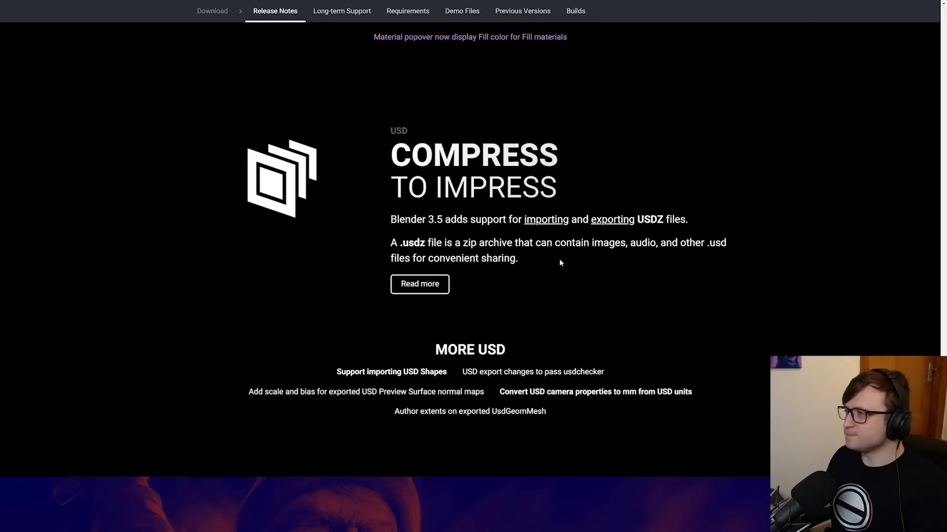
mouse_move(391, 372)
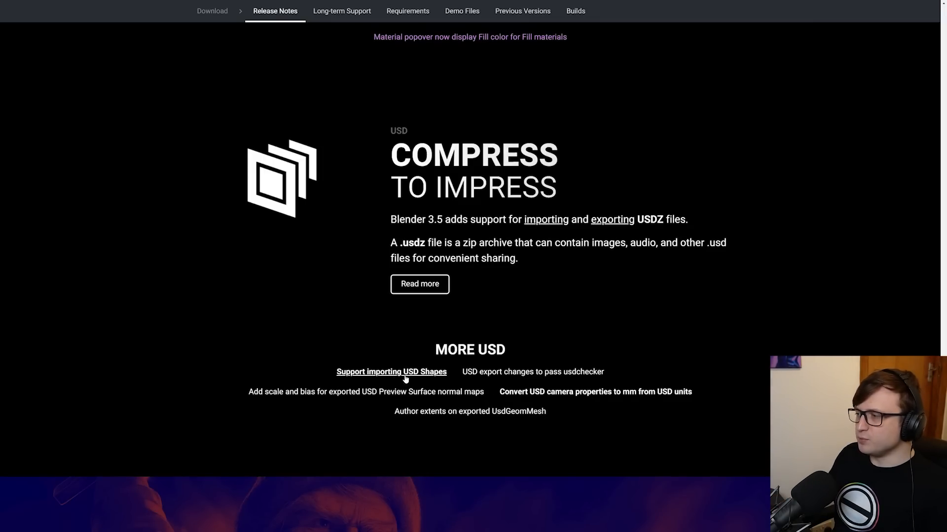
mouse_move(533, 372)
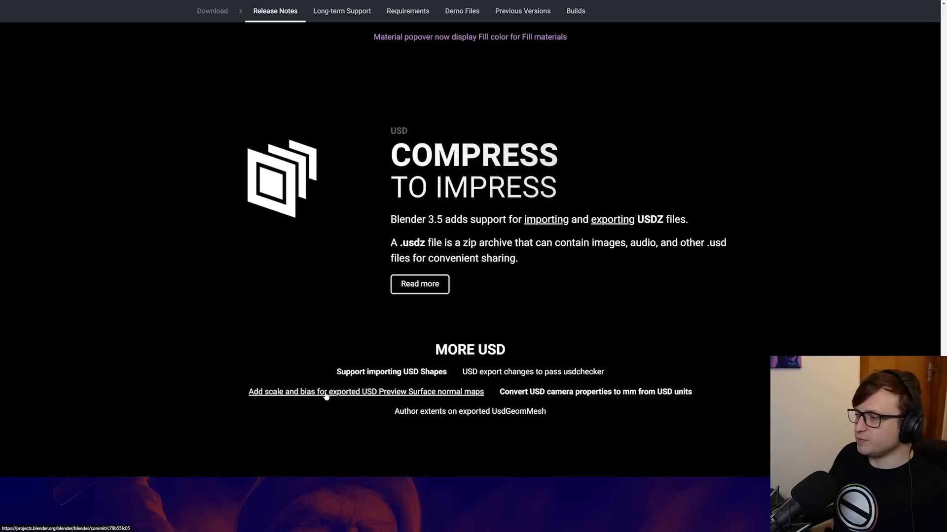
mouse_move(595, 391)
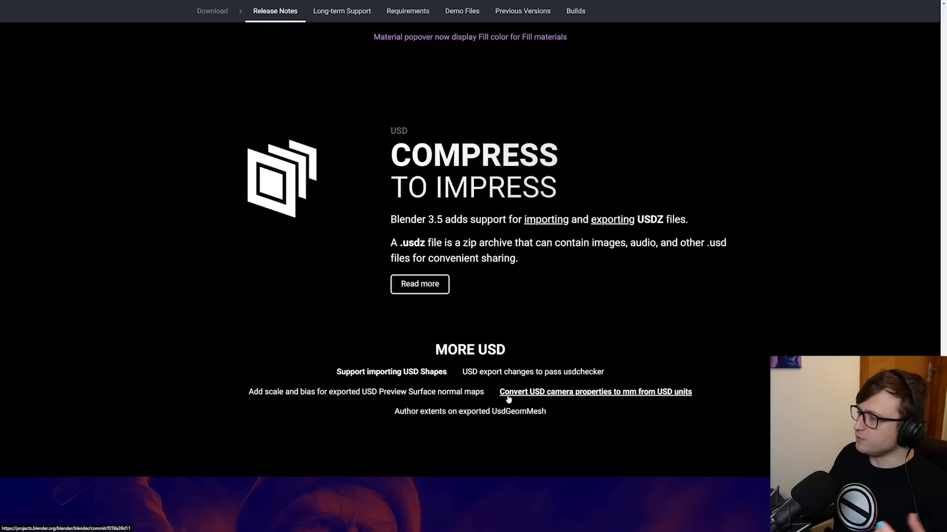
mouse_move(646, 398)
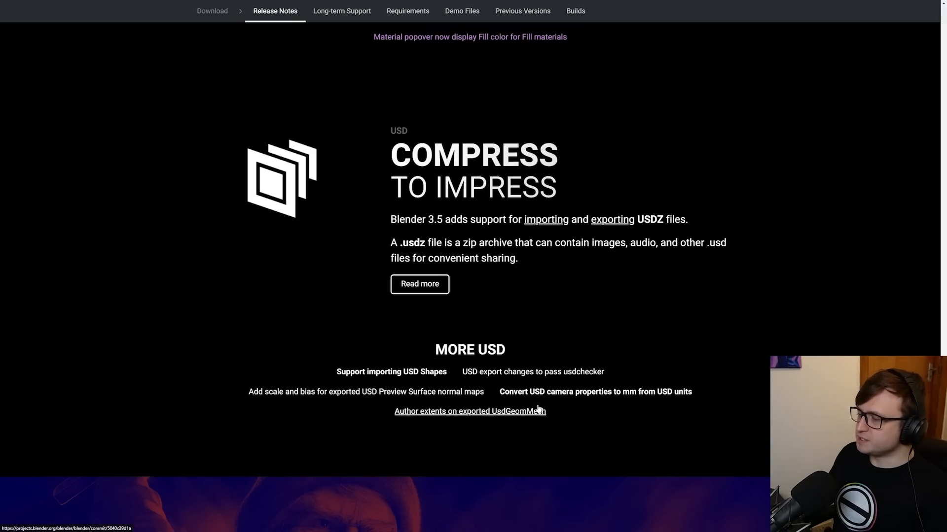
Scroll past the More USD list to the Industry Ready VFX Reference Platform 2023 section
scroll(down, 3)
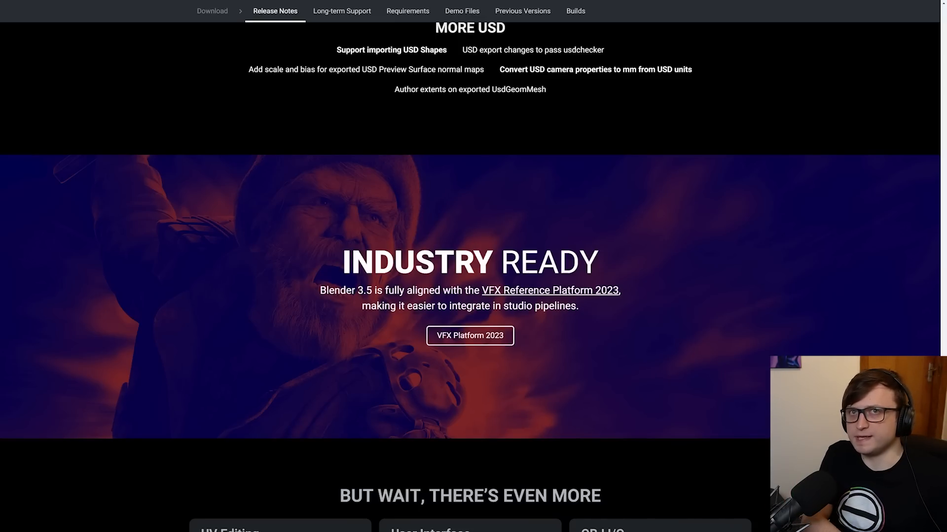
mouse_move(483, 302)
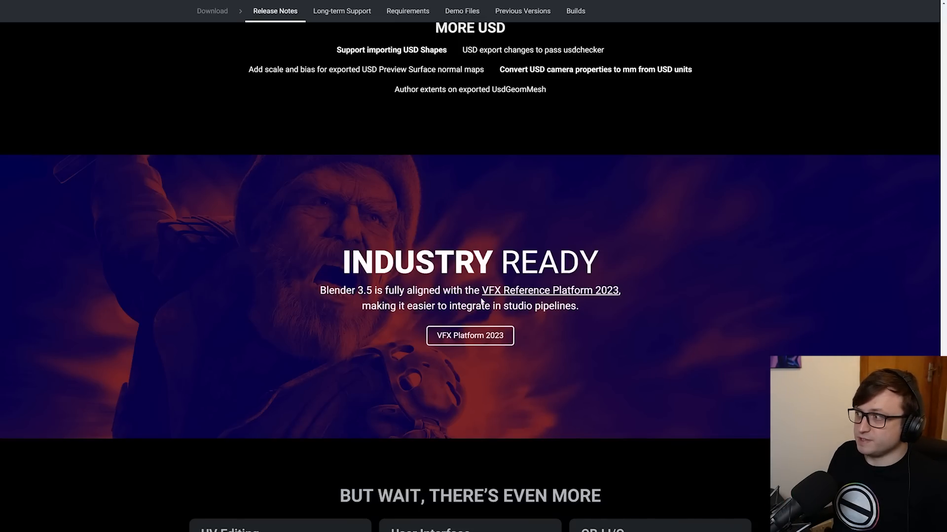
scroll(down, 3)
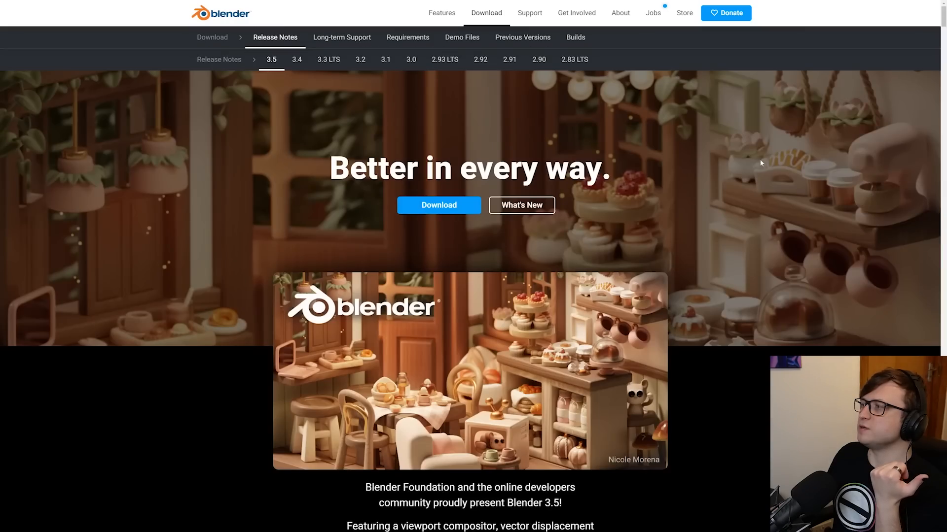
Skip ahead in the Hair There Everywhere intro video, then scroll to the fancy hairdos demo
scroll(down, 3)
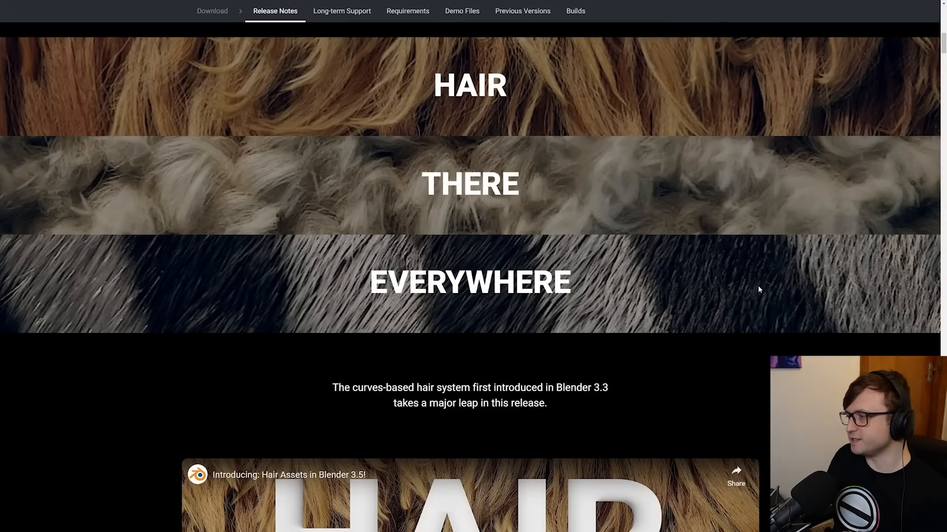
scroll(down, 3)
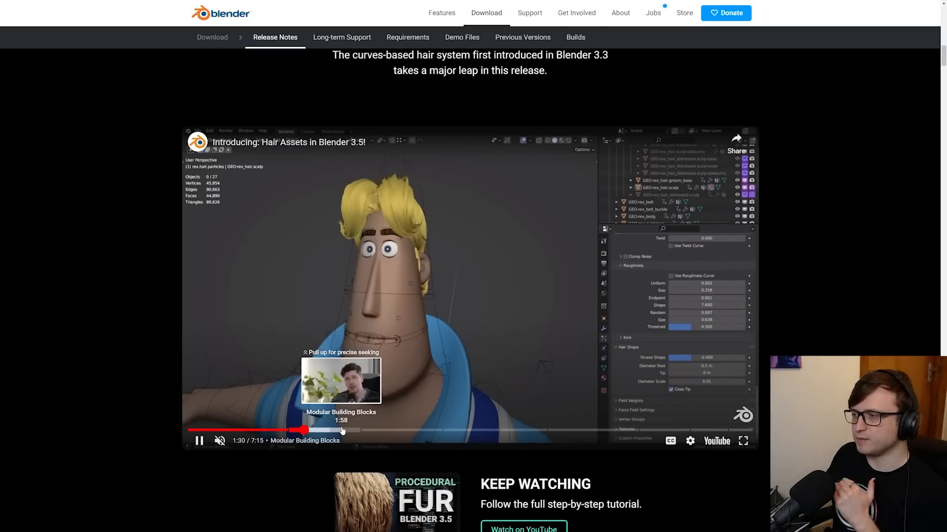
drag(301, 430, 377, 430)
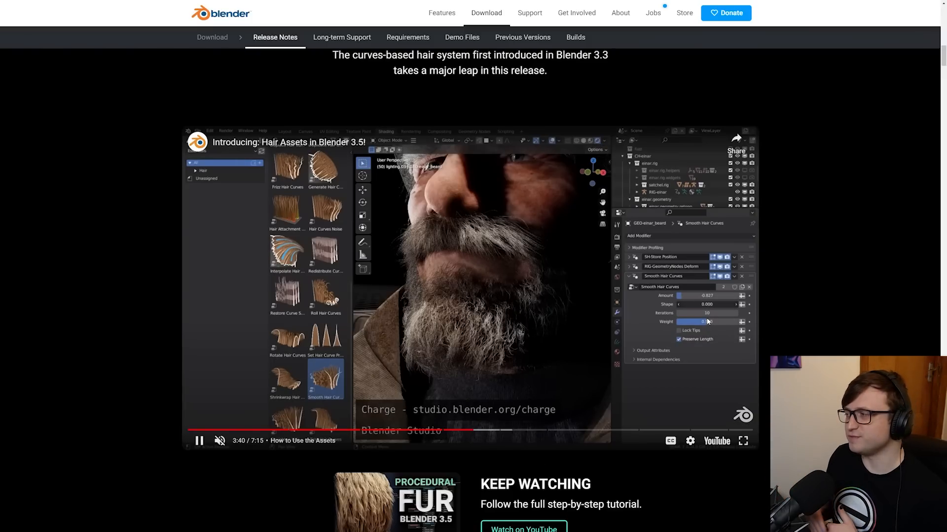
scroll(down, 3)
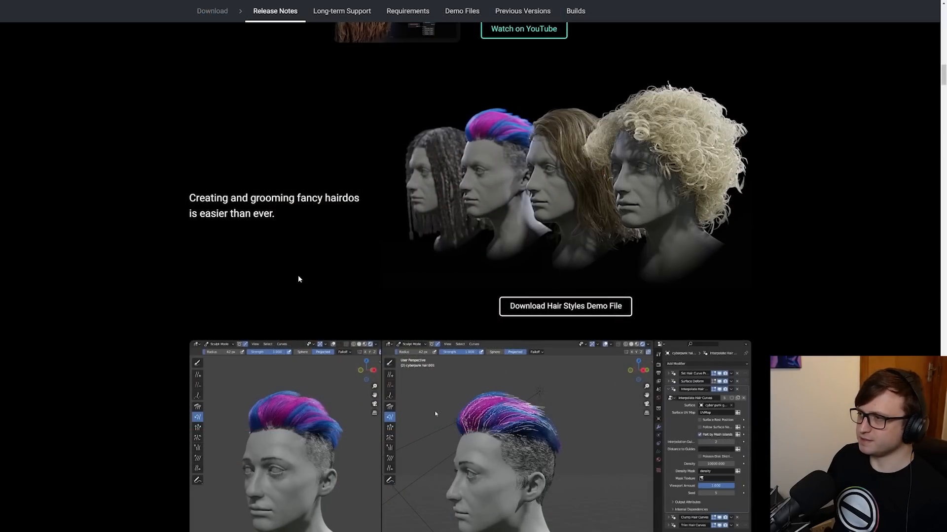
Mark the fancy hairdos sentence and scroll to the animal fur, hair or grass section
drag(188, 198, 359, 198)
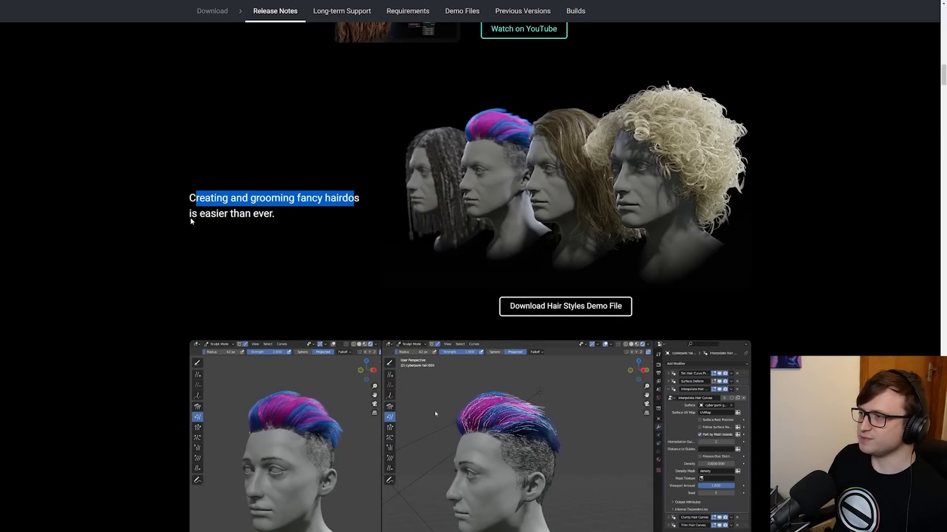
scroll(down, 3)
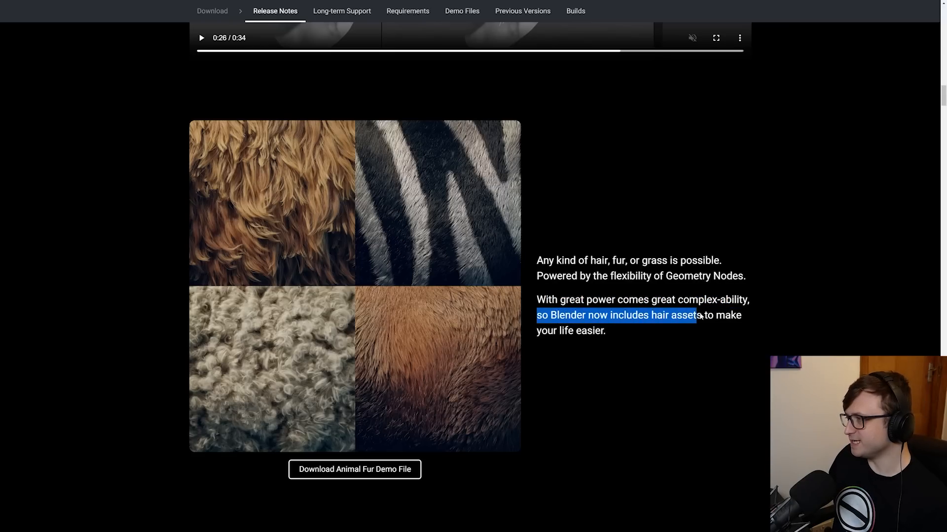
scroll(down, 3)
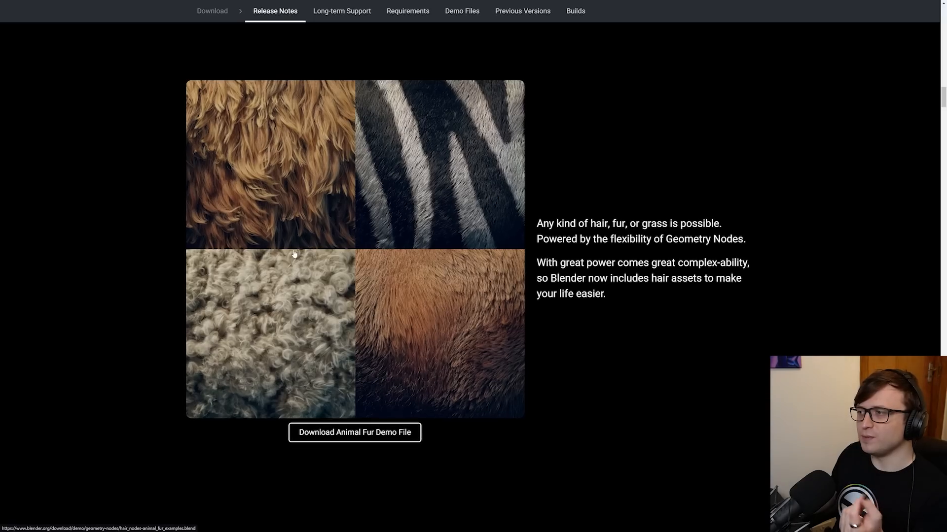
mouse_move(352, 178)
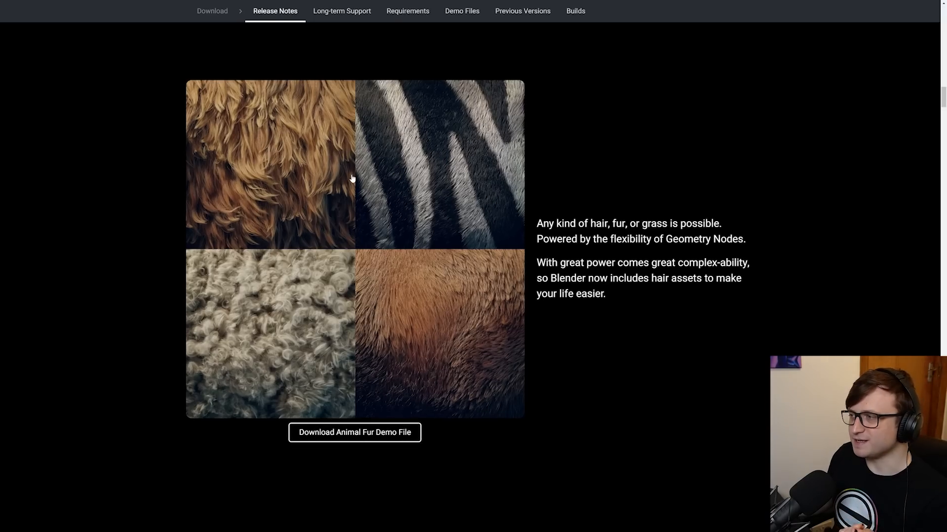
mouse_move(354, 432)
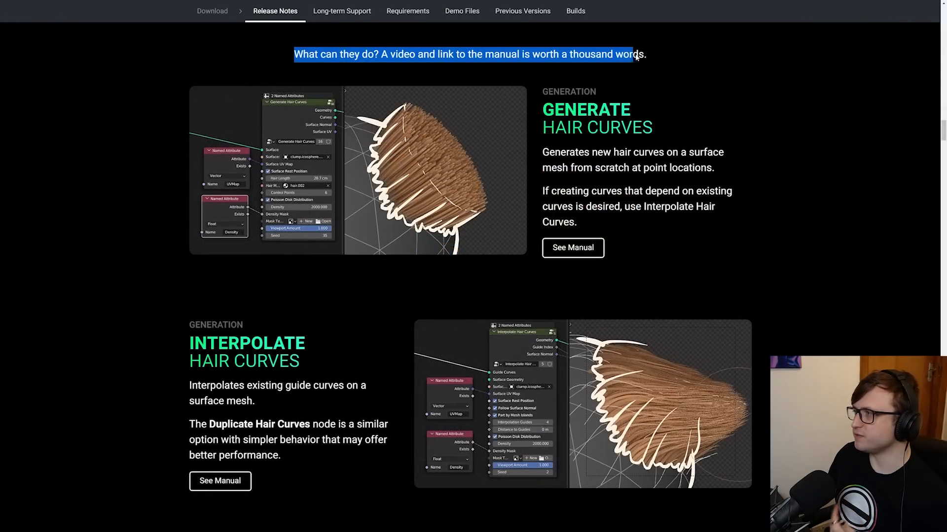
Scroll past the Attach, Clump, Curl, Braid, Frizz, Smooth and Roll hair node cards to Even More Nodes & Physics
scroll(down, 3)
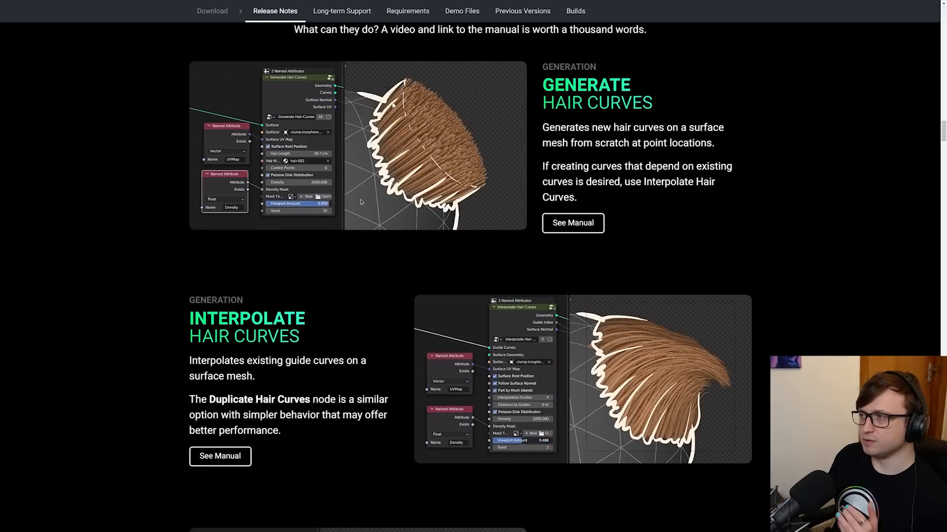
scroll(down, 3)
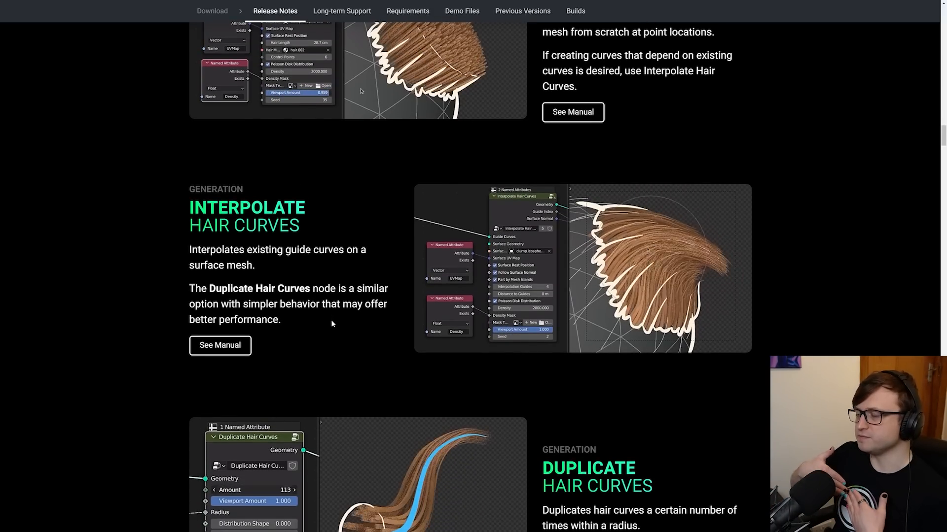
scroll(down, 3)
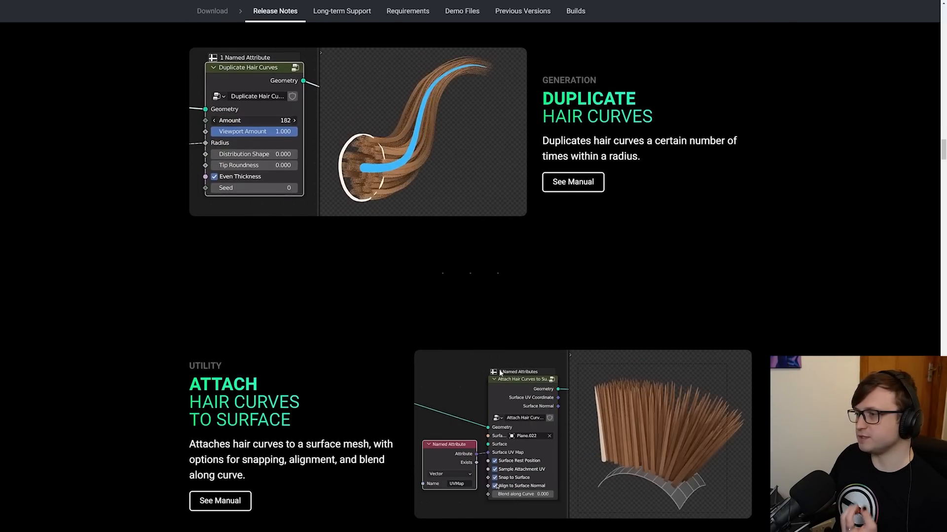
scroll(down, 3)
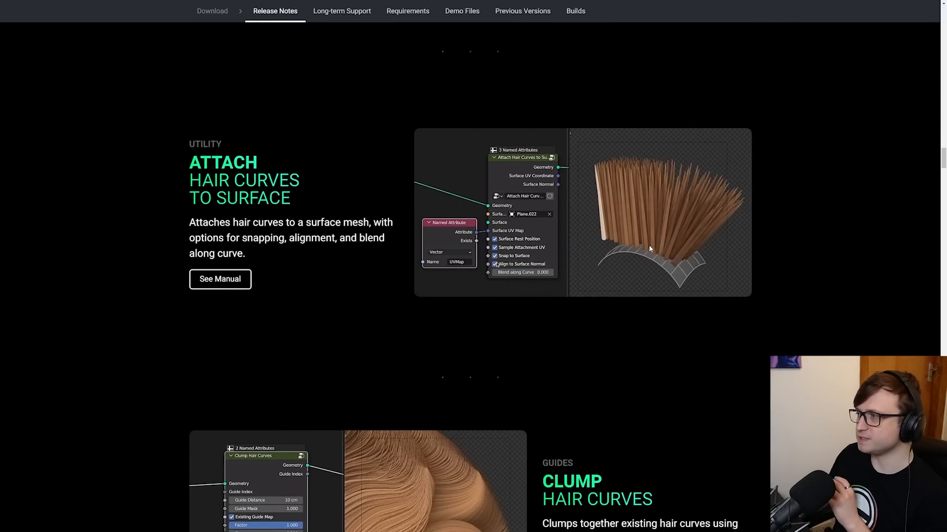
scroll(down, 3)
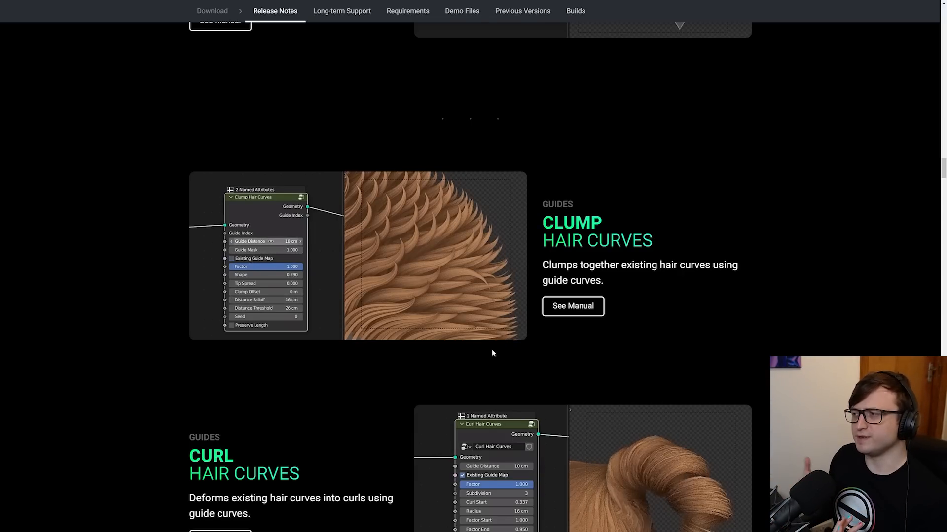
scroll(down, 3)
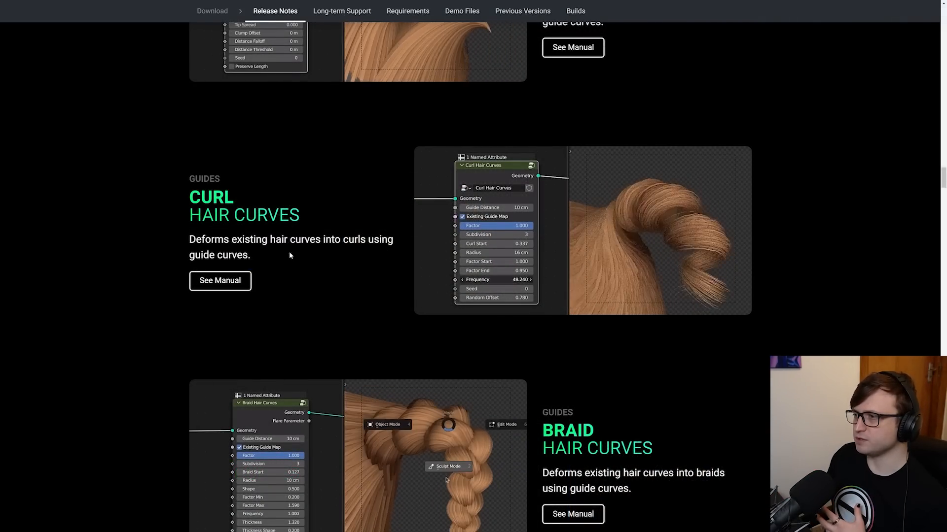
scroll(down, 3)
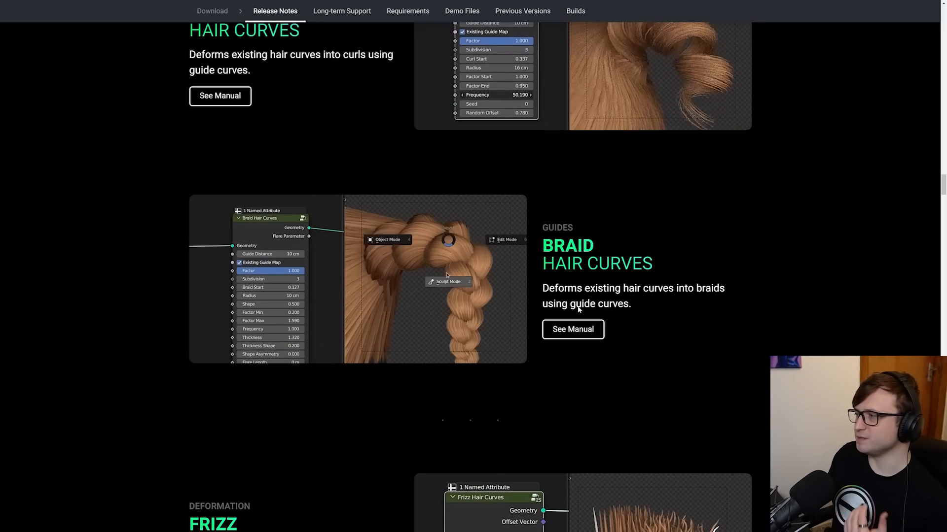
scroll(down, 3)
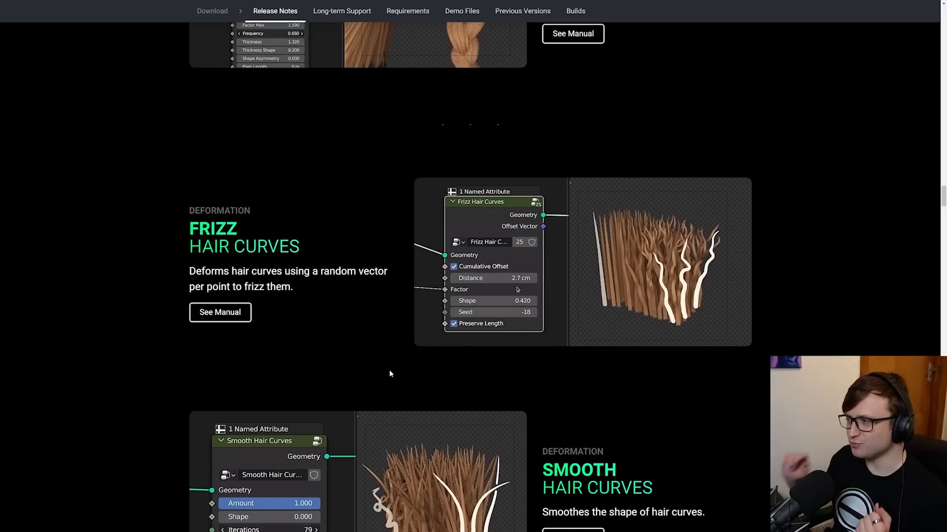
scroll(down, 3)
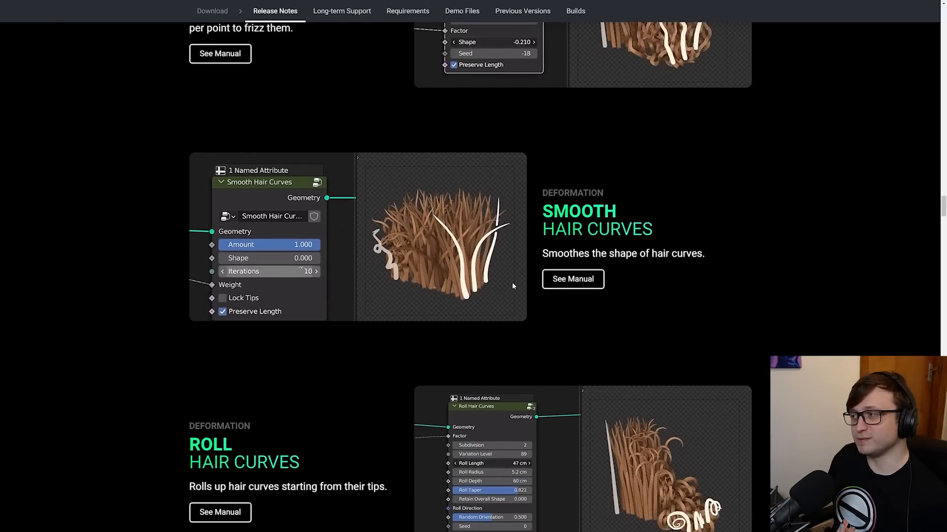
scroll(down, 3)
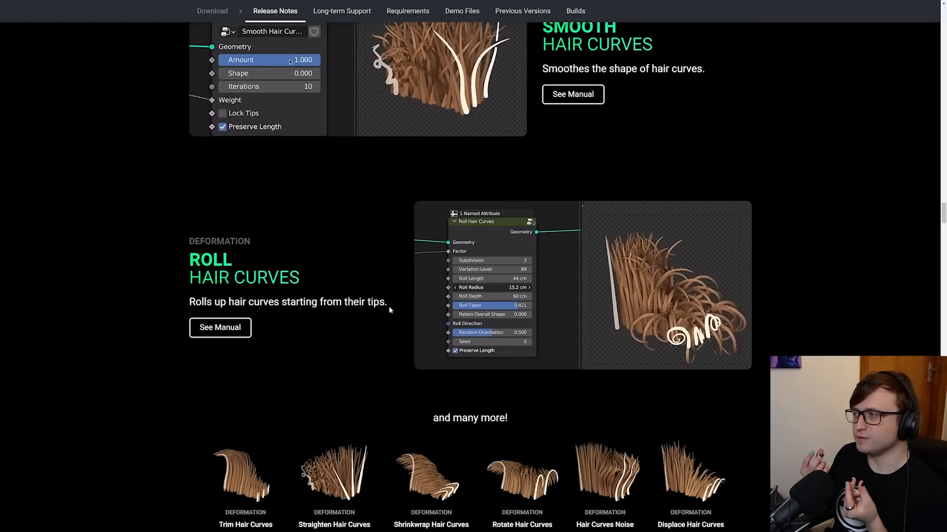
scroll(down, 3)
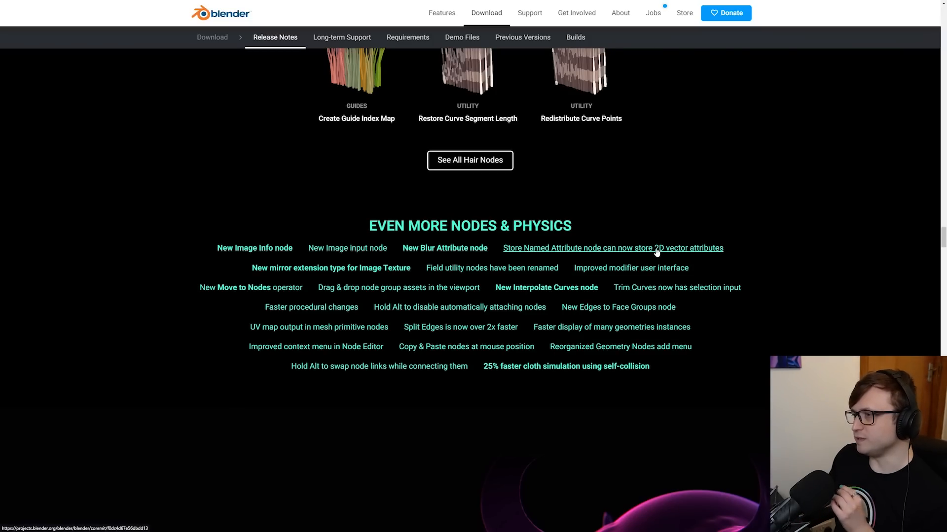
mouse_move(331, 268)
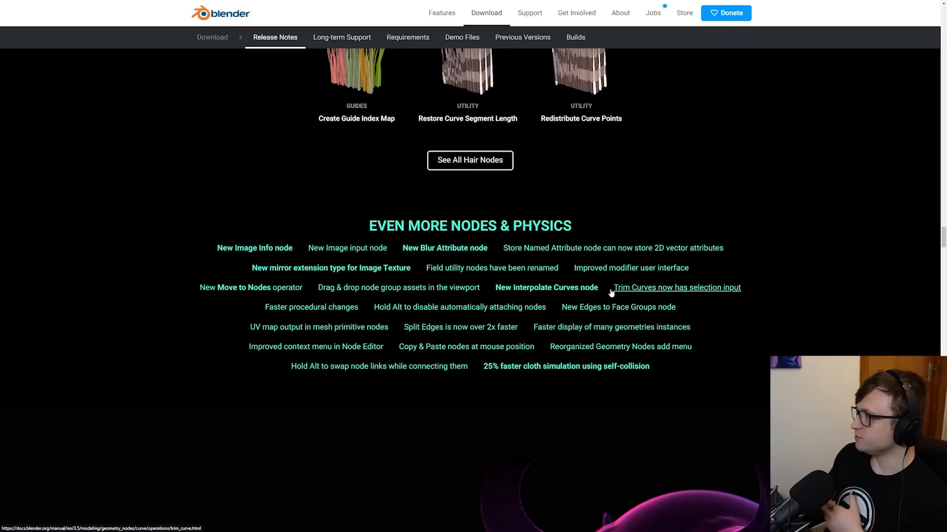
mouse_move(713, 301)
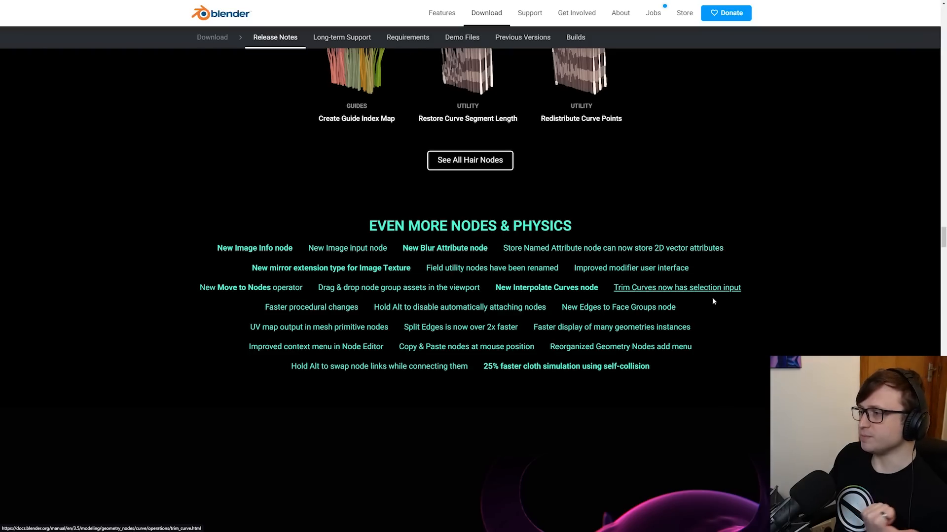
mouse_move(459, 306)
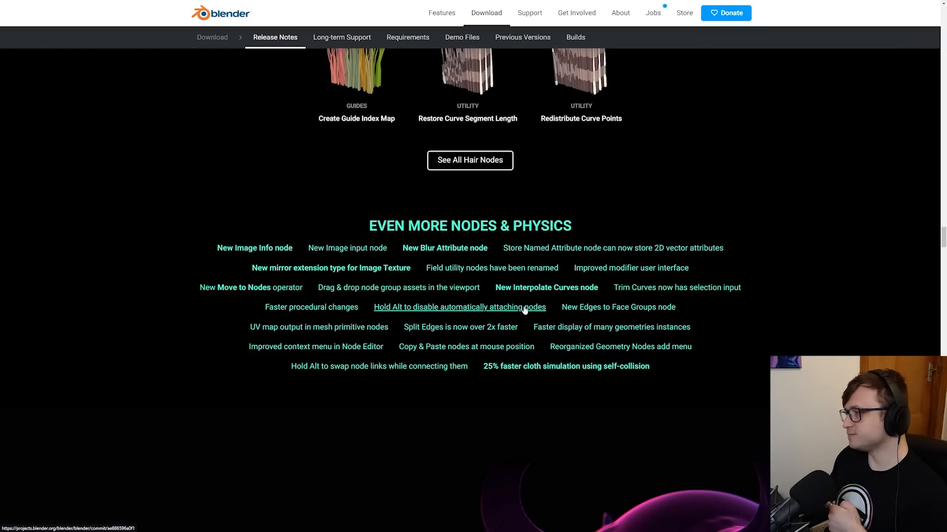
Click an item in the Even More Nodes & Physics list while reading through it
click(459, 306)
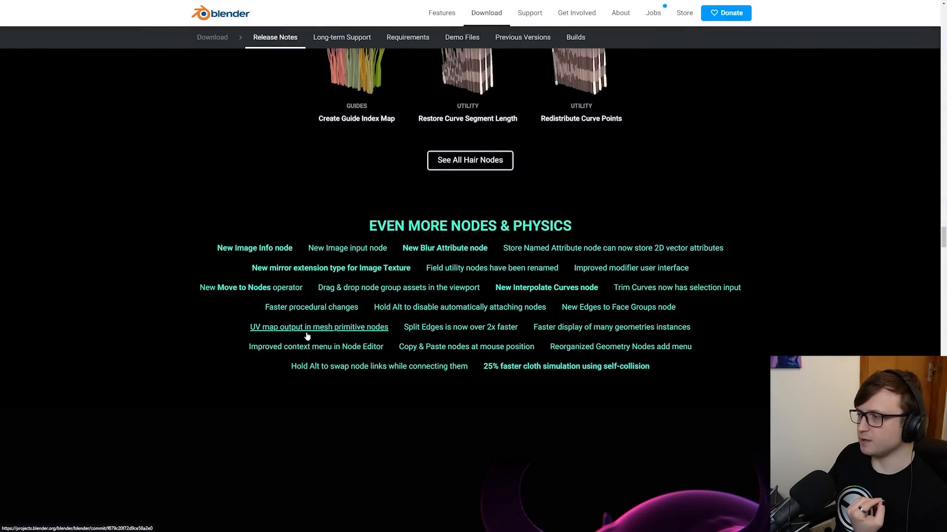
mouse_move(459, 328)
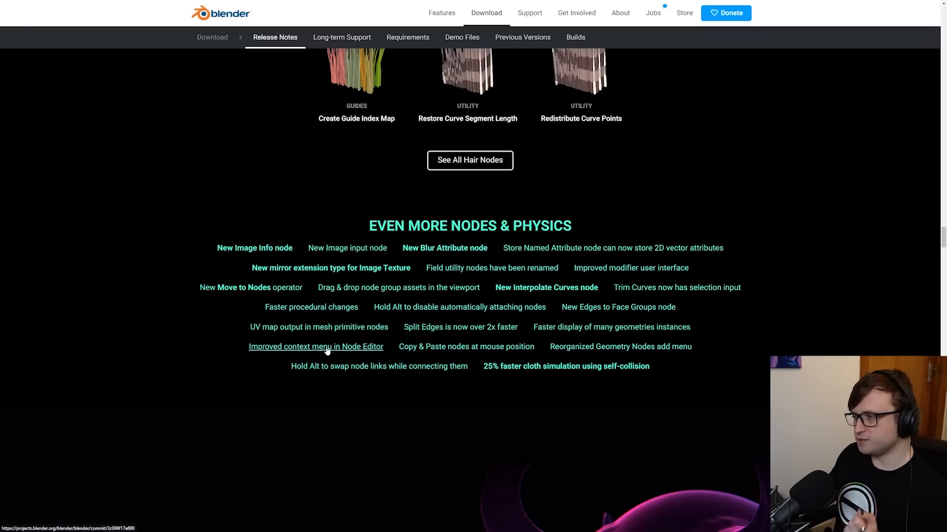
mouse_move(465, 347)
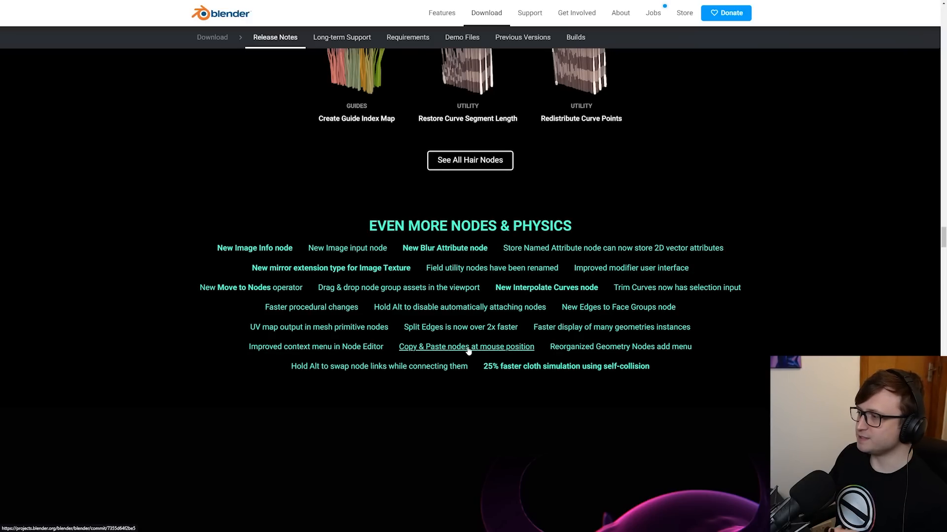
mouse_move(539, 353)
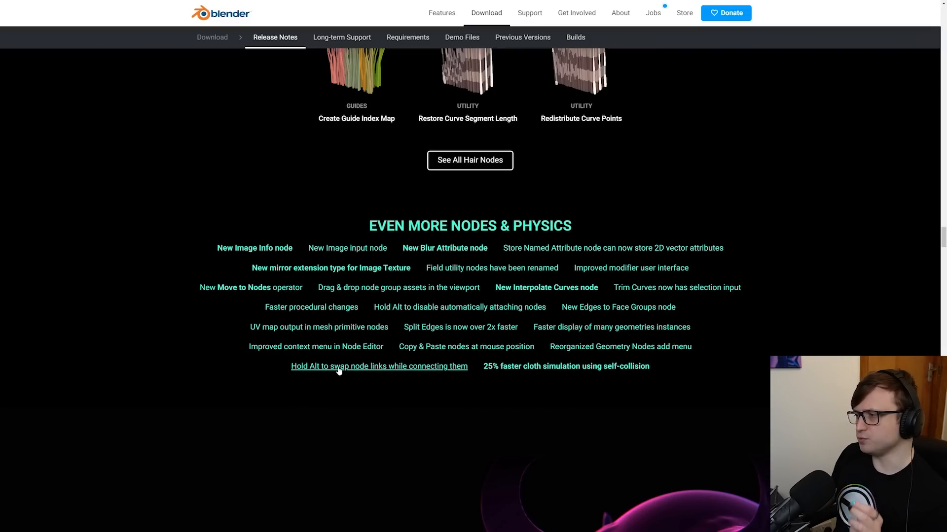
mouse_move(462, 369)
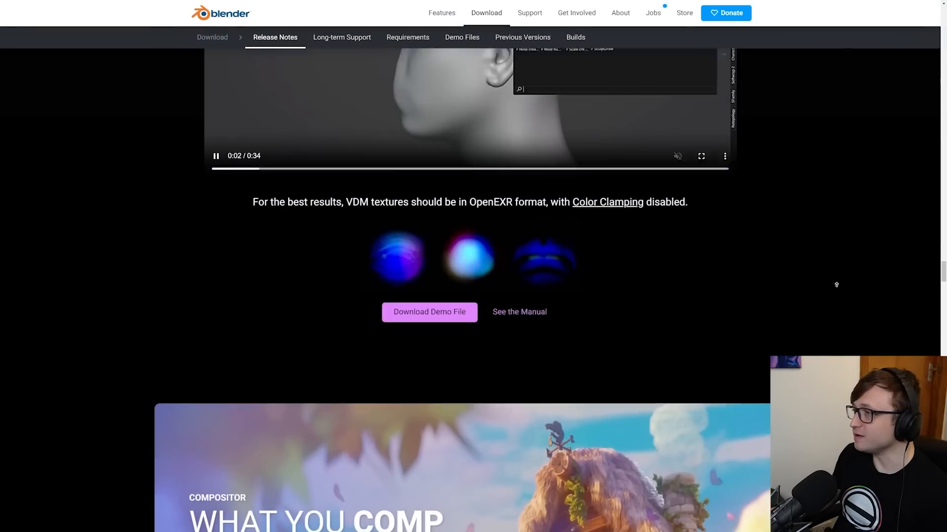
Scroll the release notes down to the UV Editing, Core and Assets feature cards
scroll(down, 3)
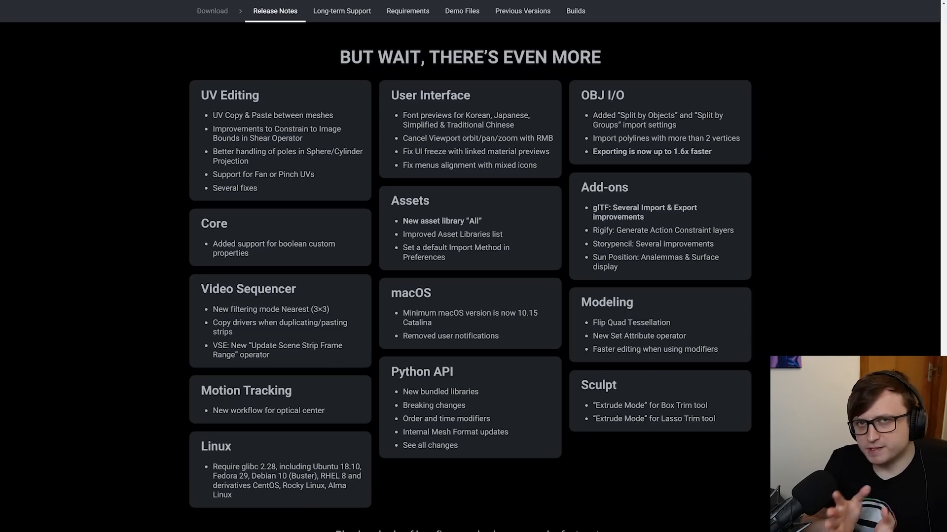
mouse_move(442, 220)
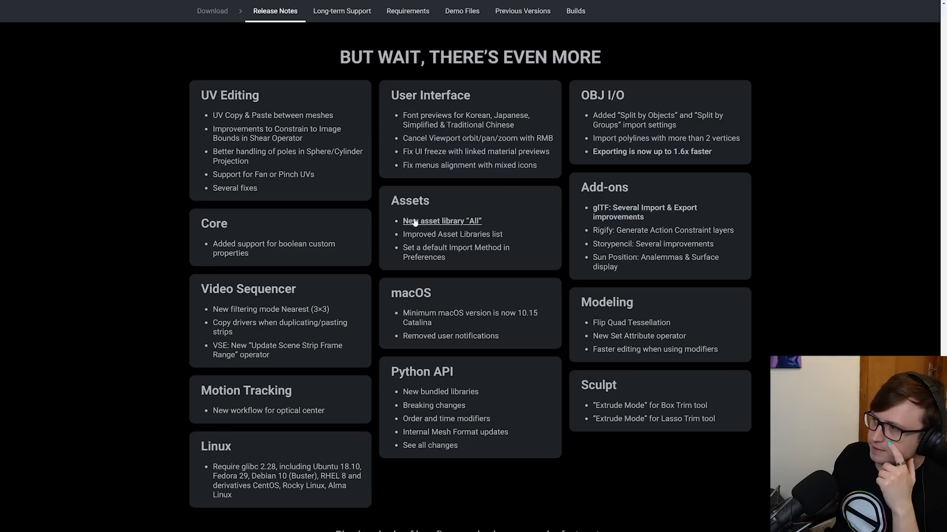
mouse_move(477, 228)
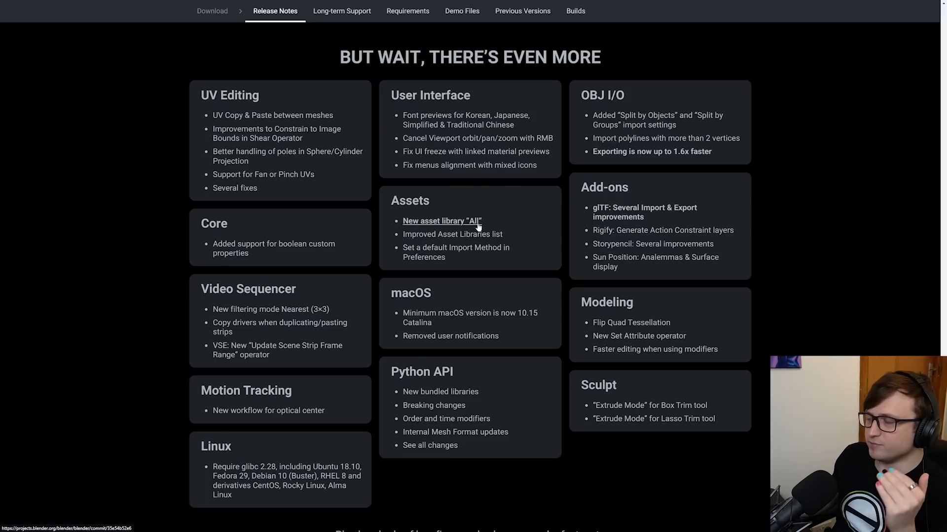
mouse_move(319, 256)
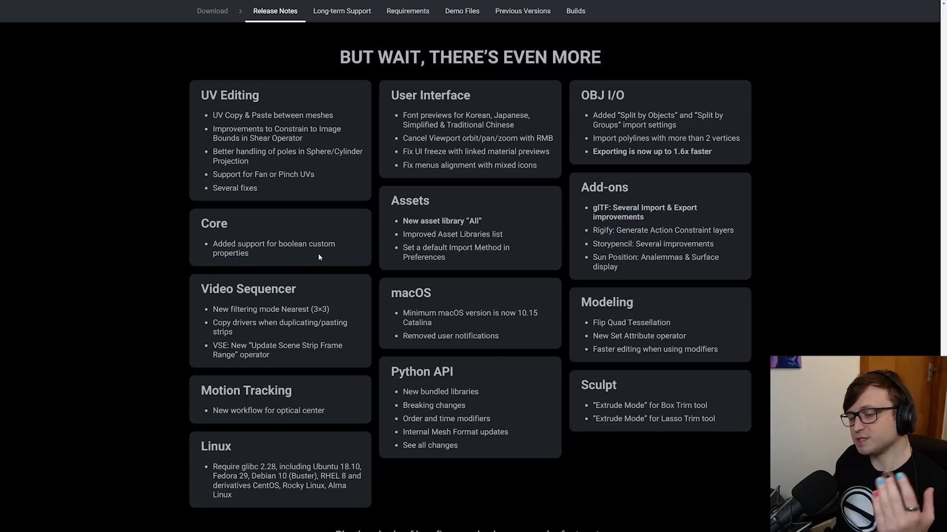
mouse_move(172, 286)
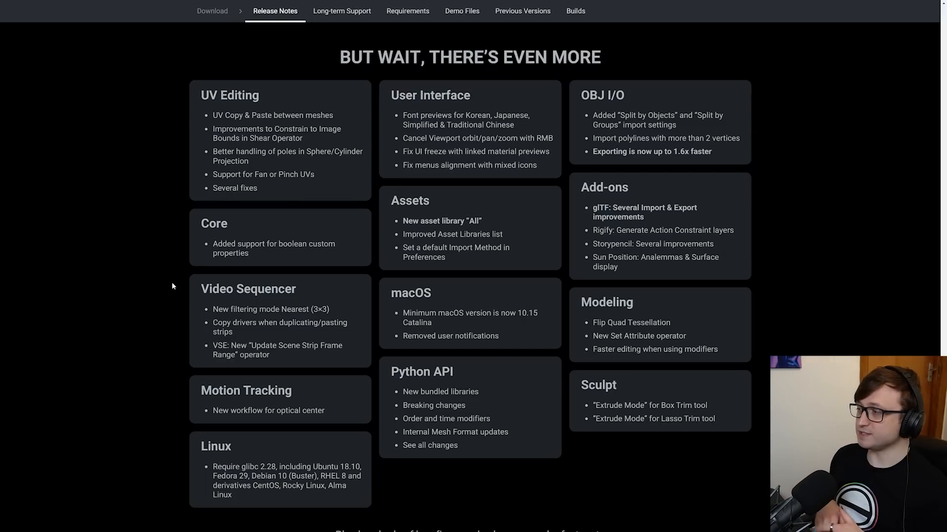
mouse_move(489, 408)
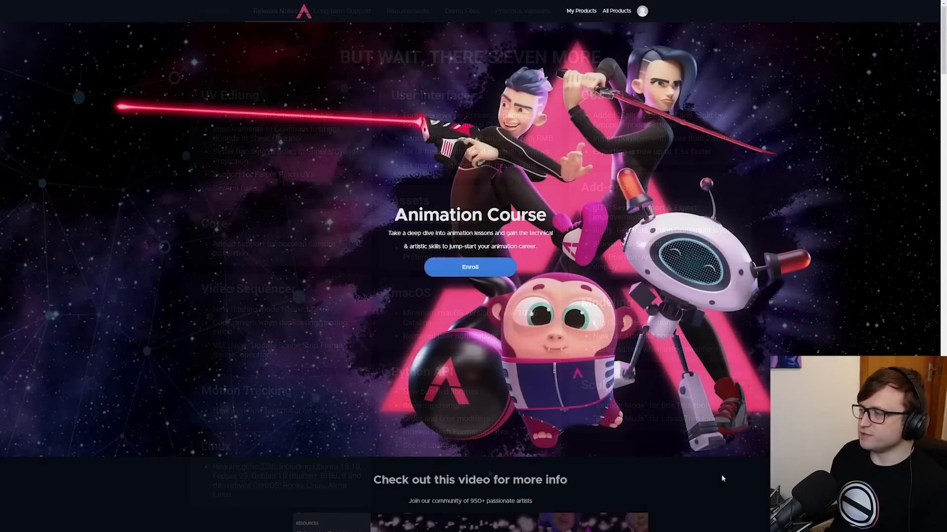
Scroll the Animation Course page past the community video to 'Who is this course for?'
scroll(down, 3)
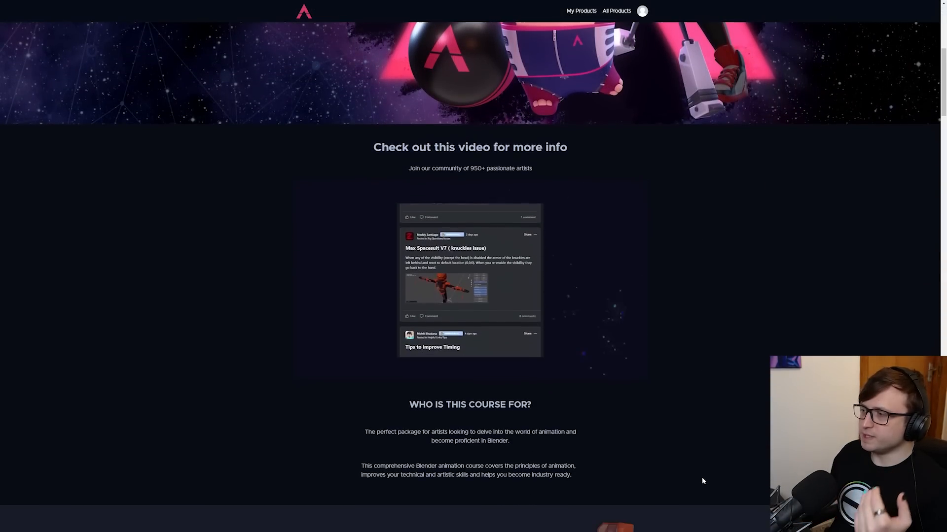
scroll(down, 3)
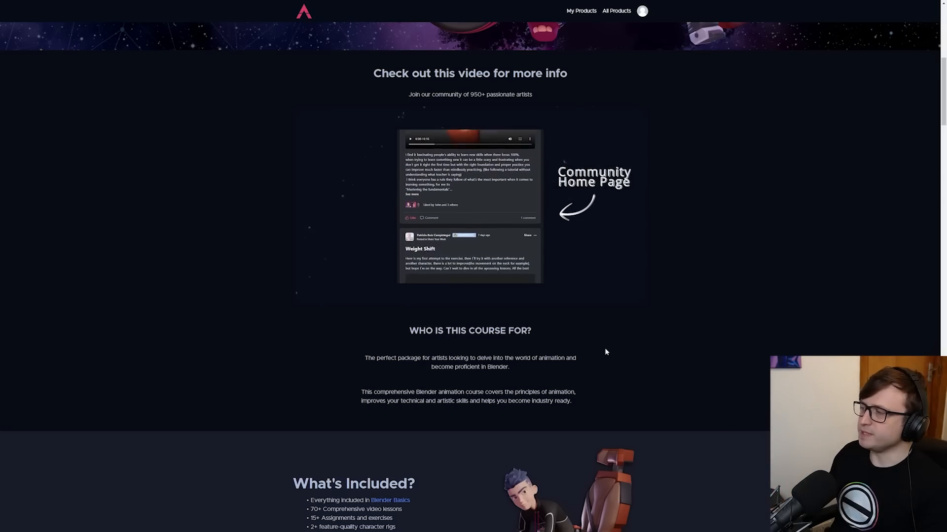
scroll(down, 3)
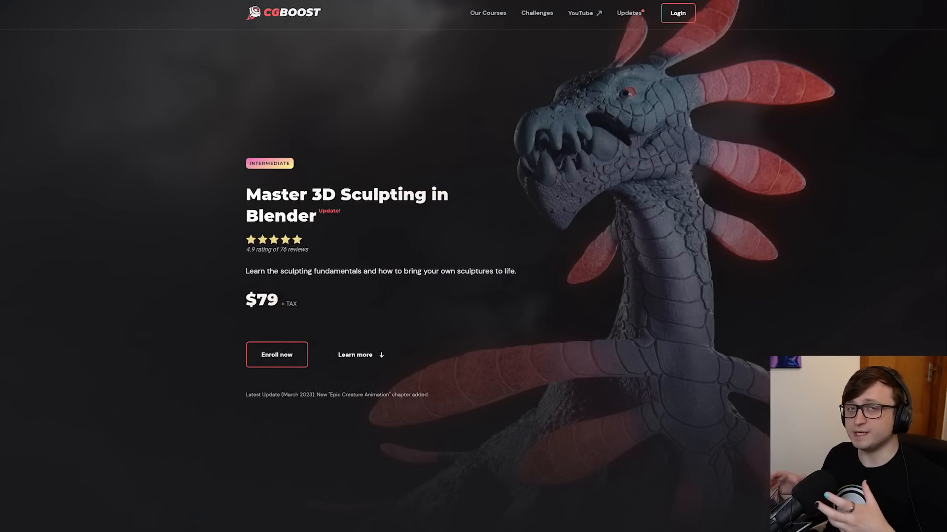
Open the Master 3D Sculpting in Blender course and scroll through its lesson list and catalogue
click(277, 354)
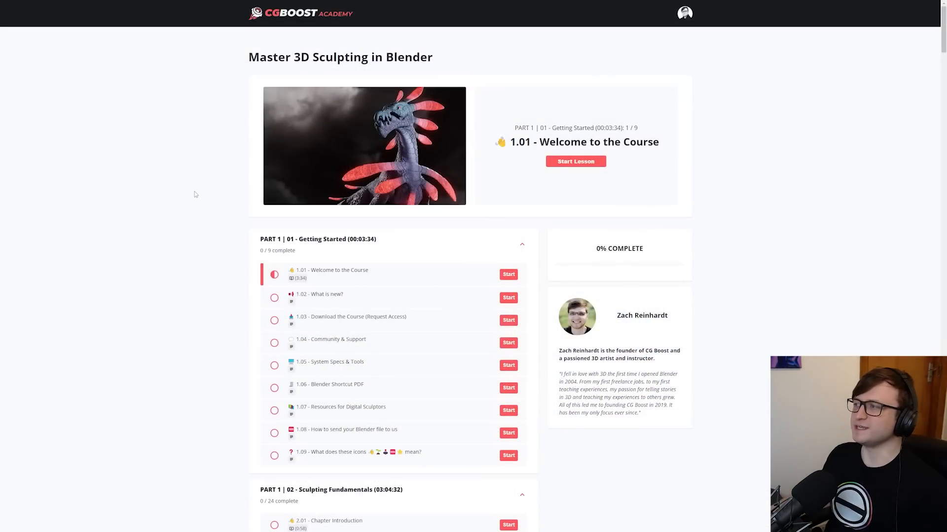
scroll(down, 3)
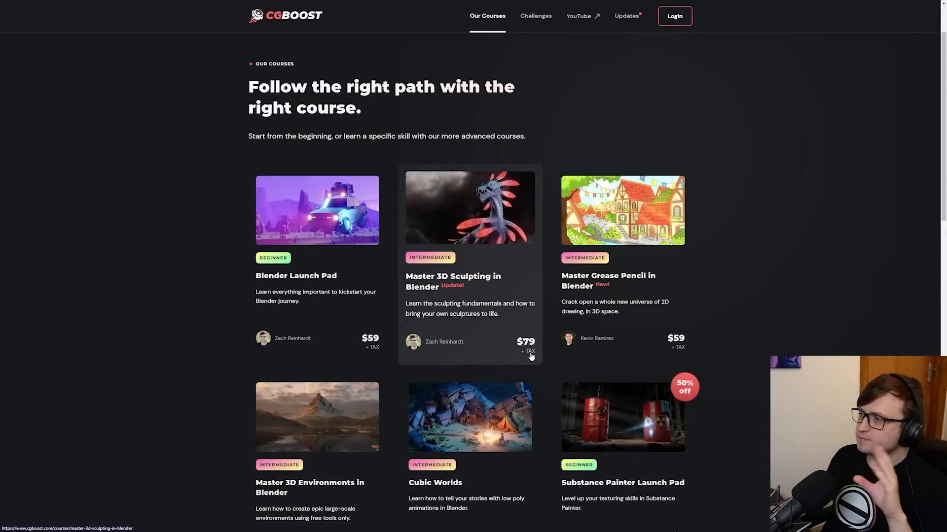
scroll(down, 3)
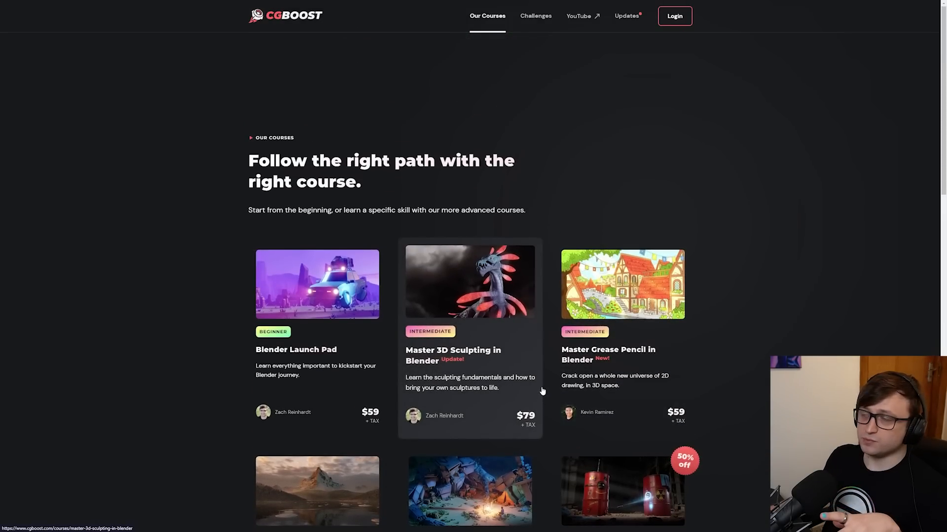
scroll(down, 3)
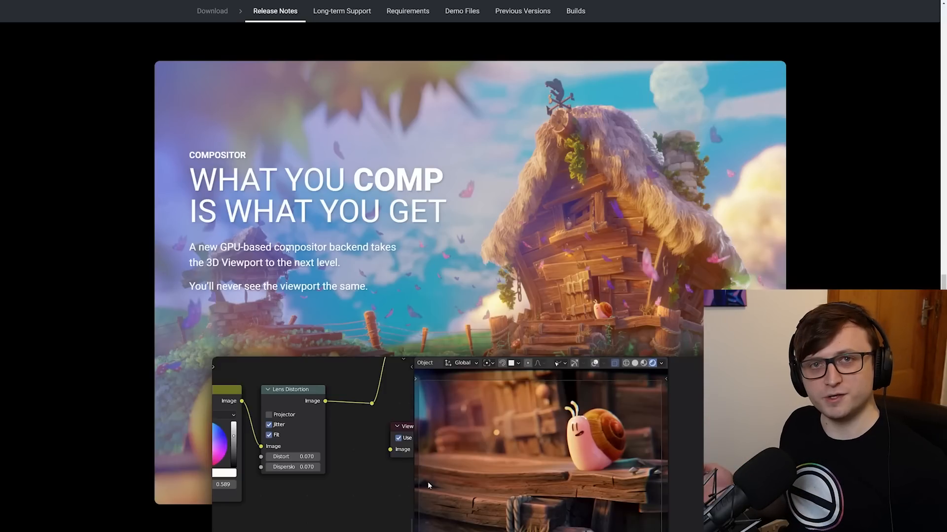
Return to the release notes and scroll to the GPU compositor viewport demo
click(661, 363)
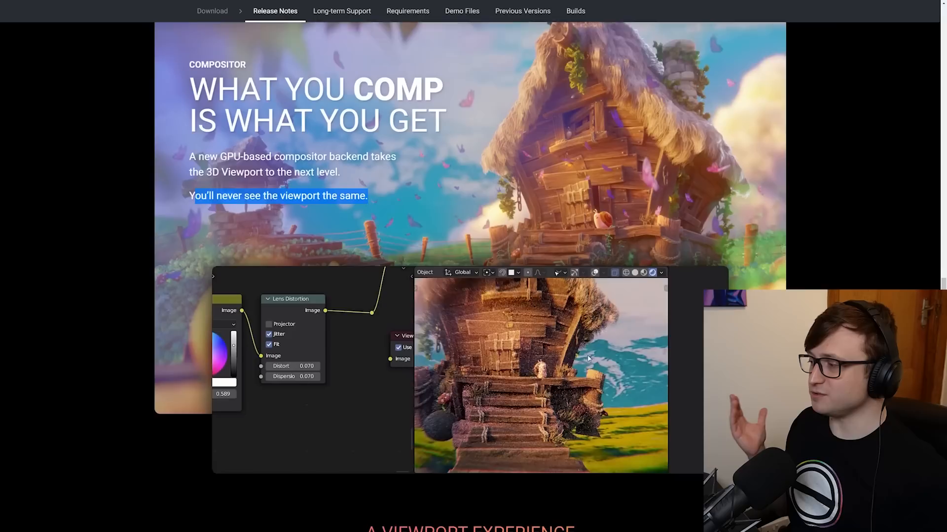
scroll(down, 3)
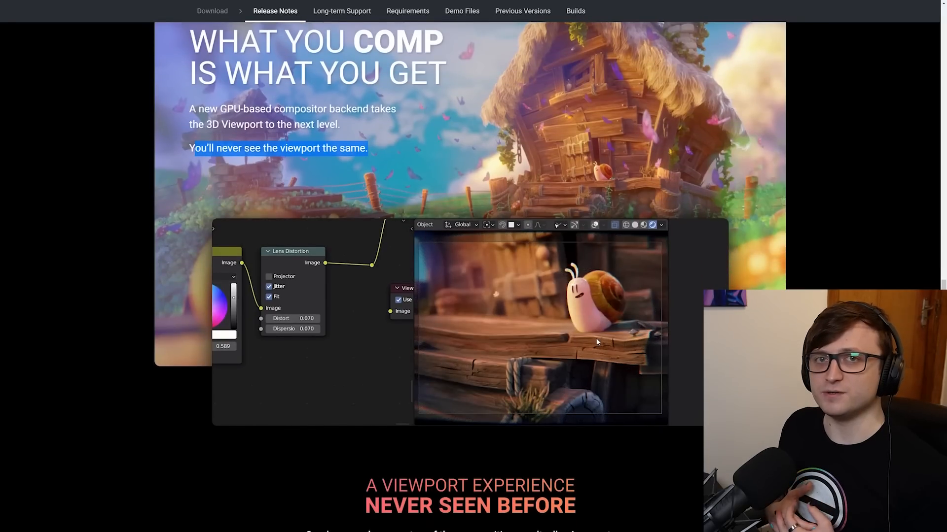